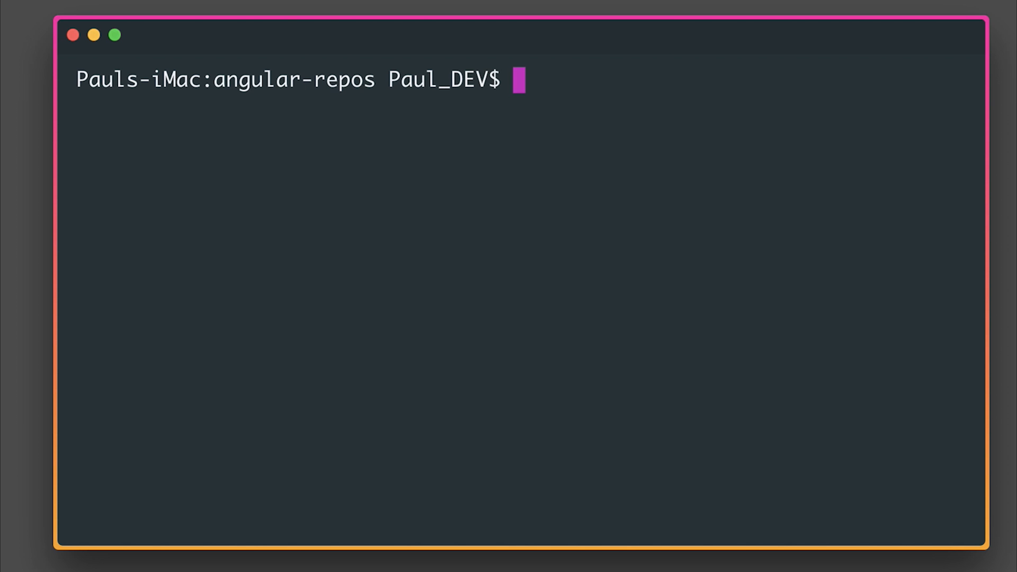
# Step: Create the AgeRecognition Angular project with ng new and open its folder in VS Code Insiders
pyautogui.write('ng n')
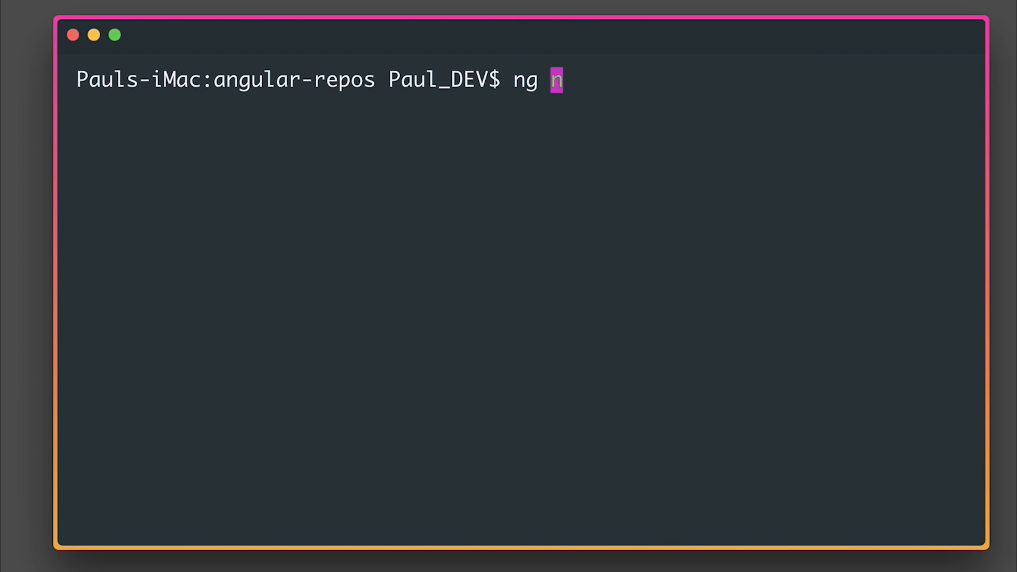
pyautogui.write('ew AgeReco')
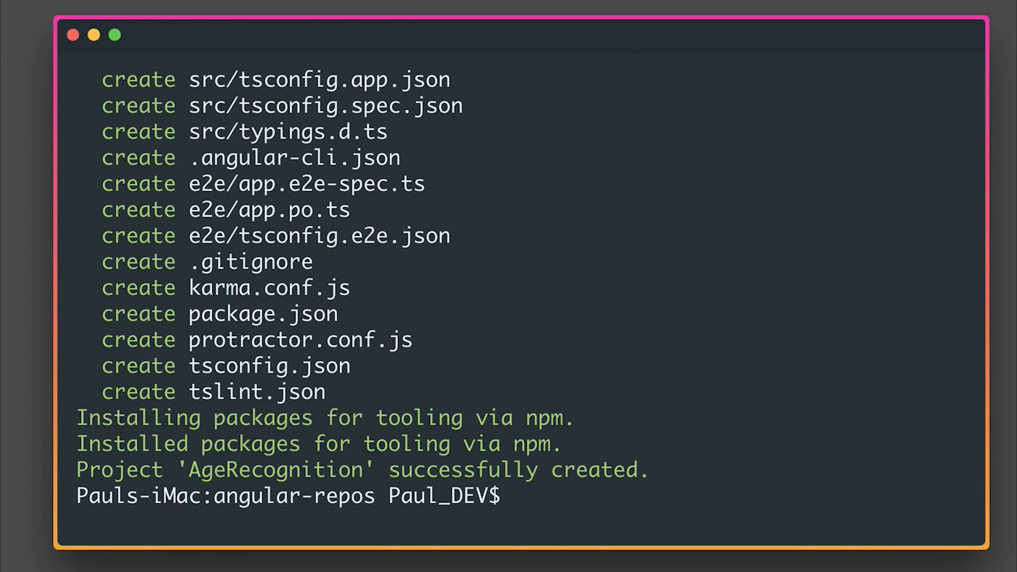
pyautogui.write('cd AgeRe')
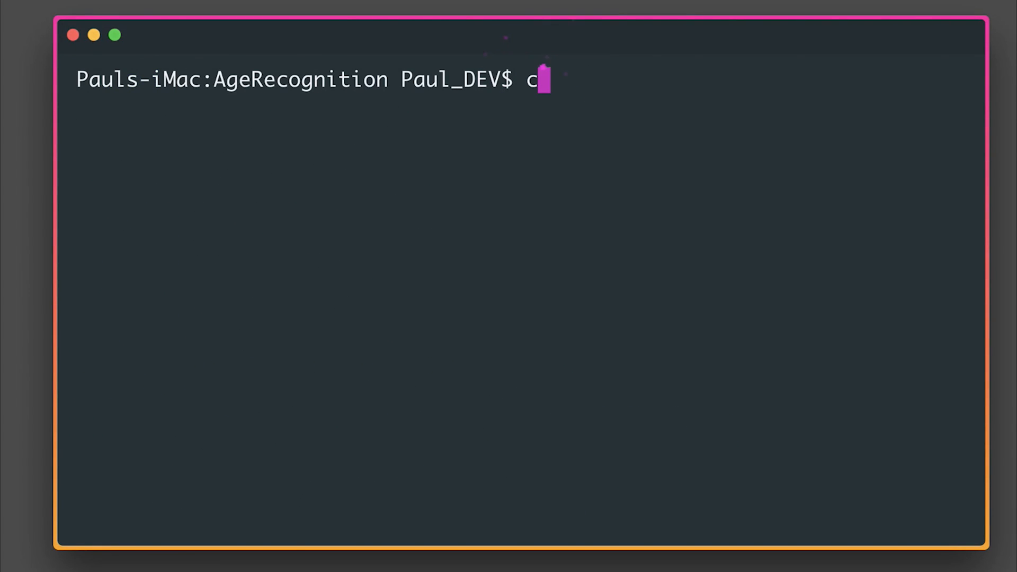
pyautogui.write('ode-insiders .')
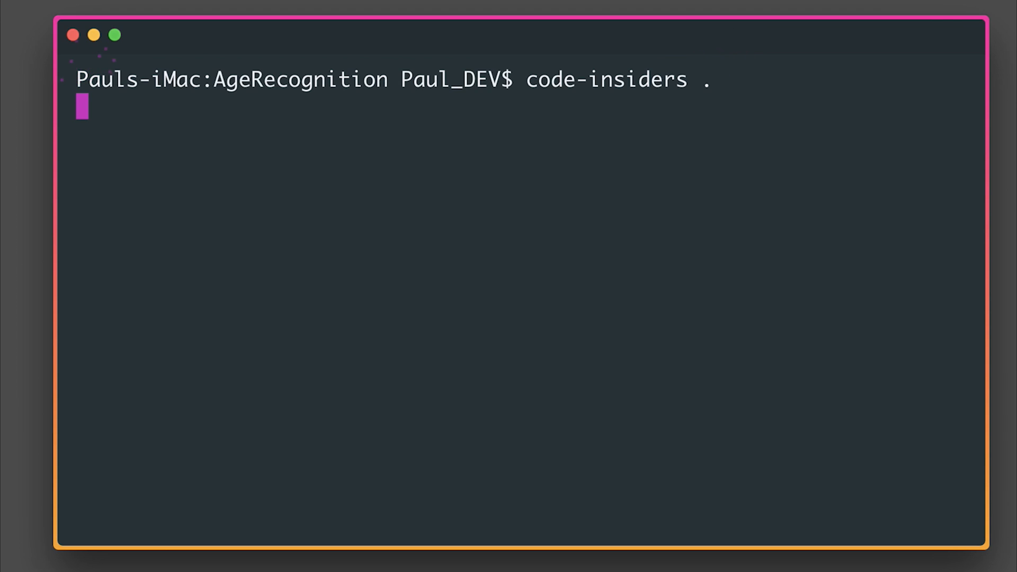
# Step: Start ng serve and change the app component title from 'app works!' to 'Age Recognition'
pyautogui.write('ng se')
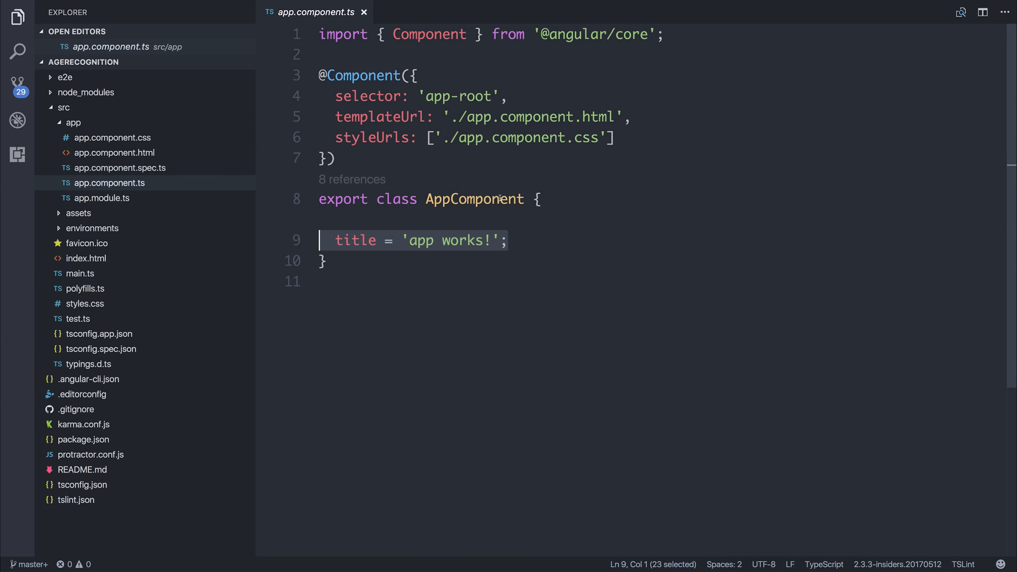
pyautogui.click(434, 240)
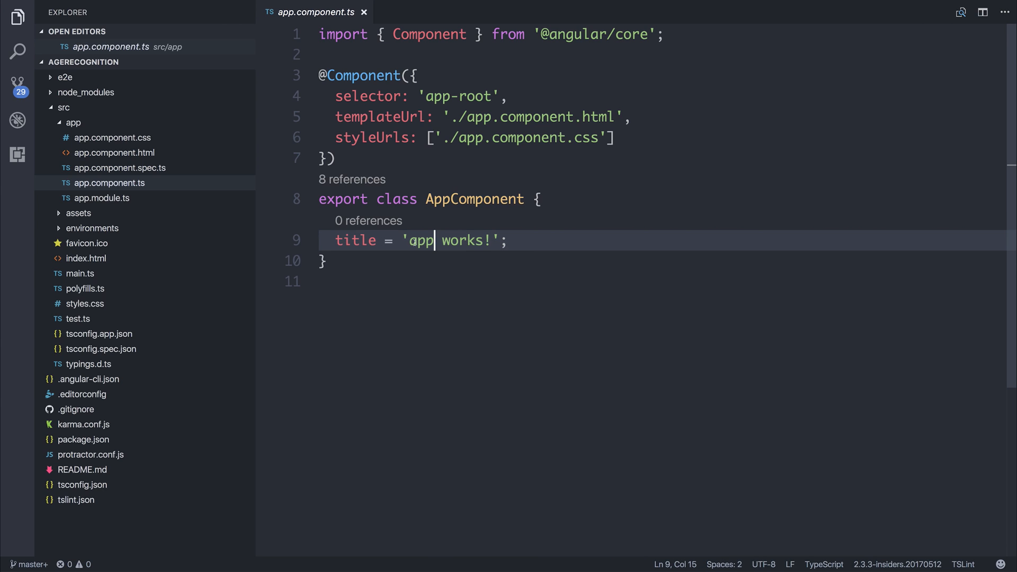
pyautogui.write('Age')
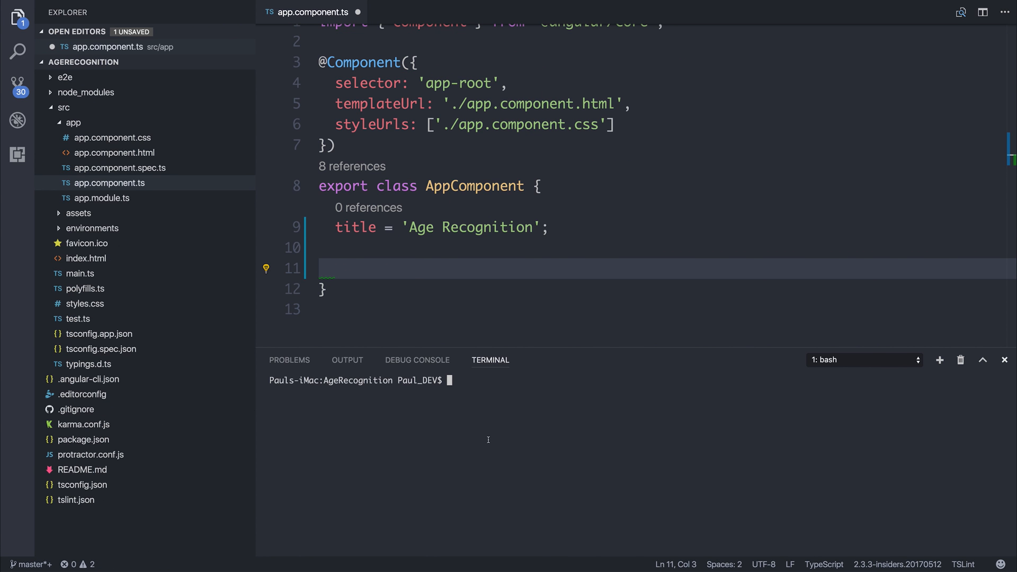
# Step: Generate the Data service with ng g s Data and edit the new data.service.ts
pyautogui.write('ng g')
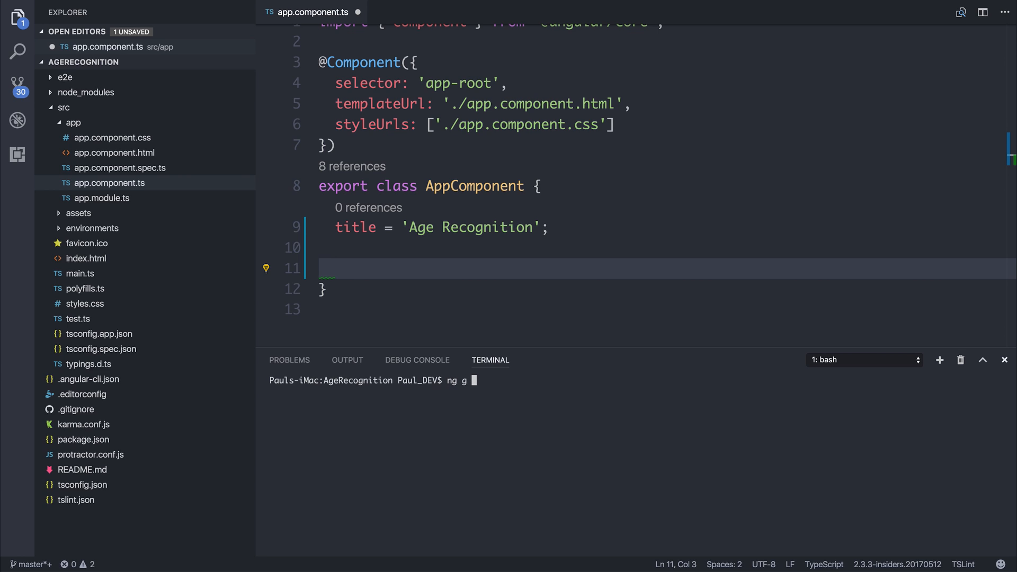
pyautogui.write('s')
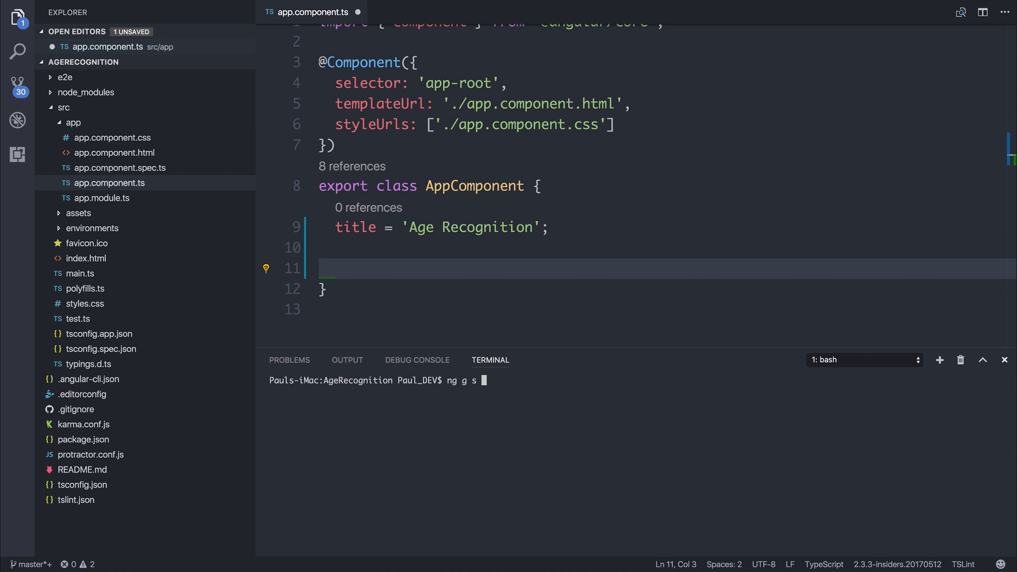
pyautogui.write('Data')
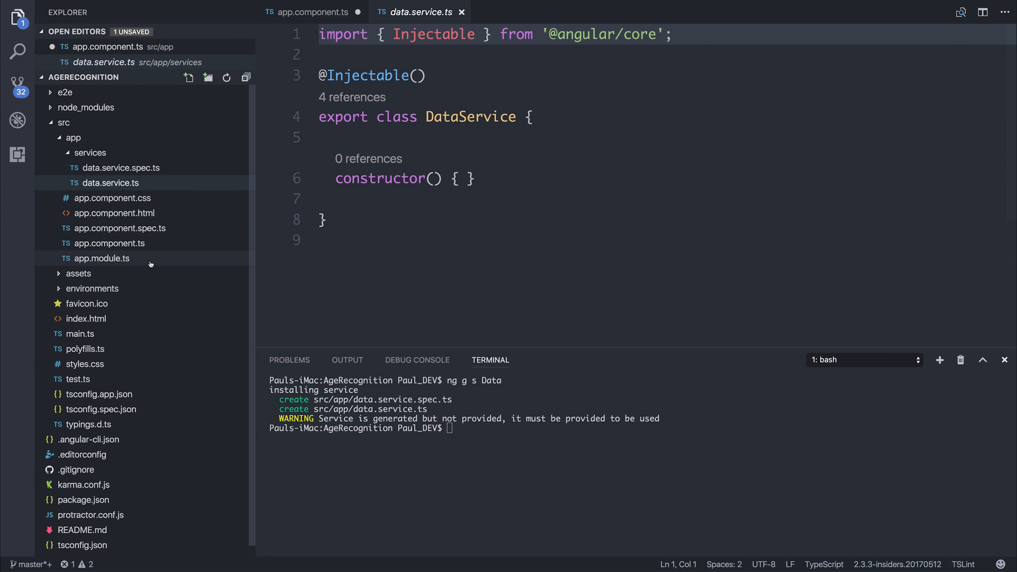
pyautogui.click(101, 258)
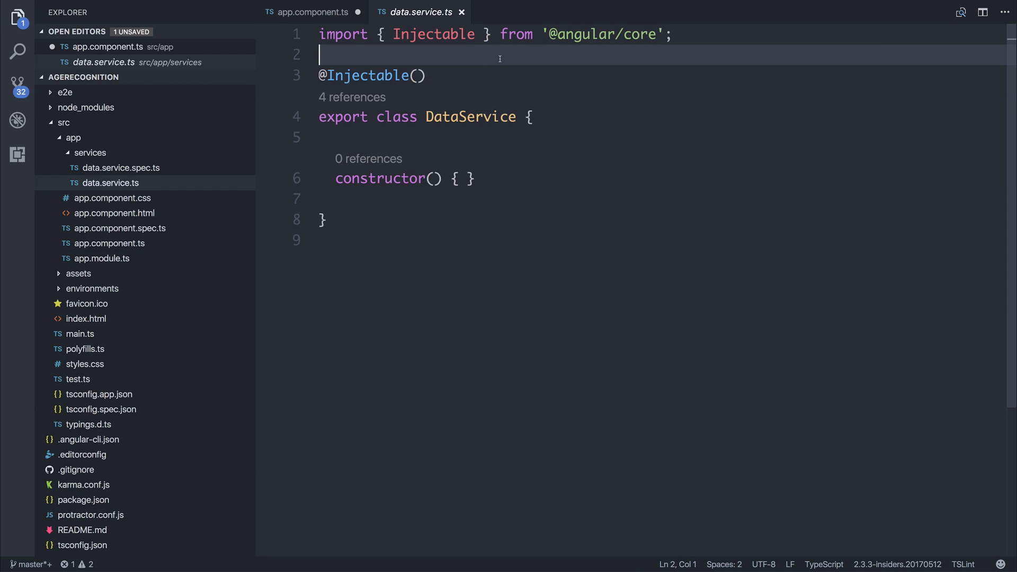
pyautogui.press('Enter')
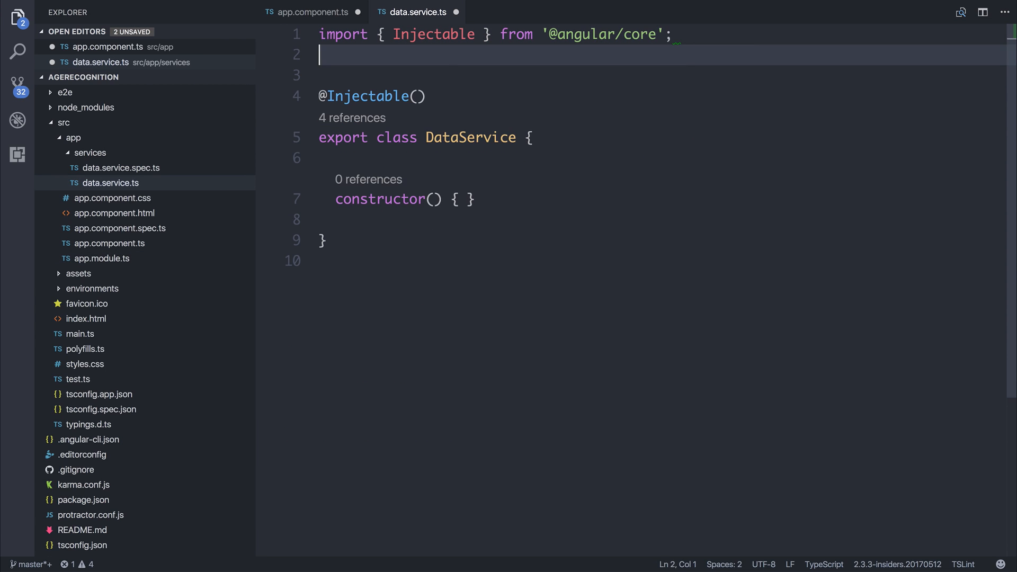
pyautogui.click(434, 199)
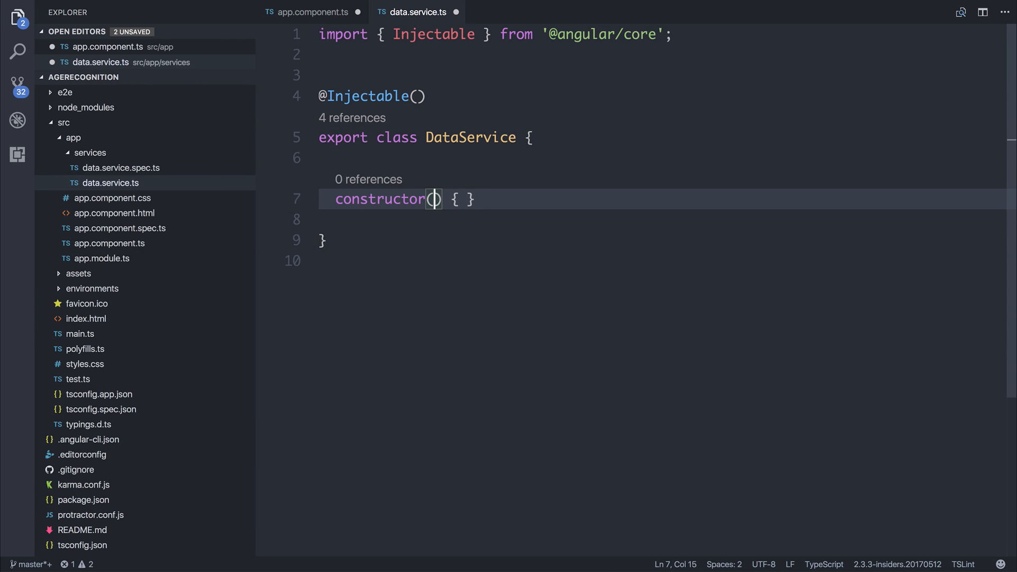
pyautogui.write('private http:')
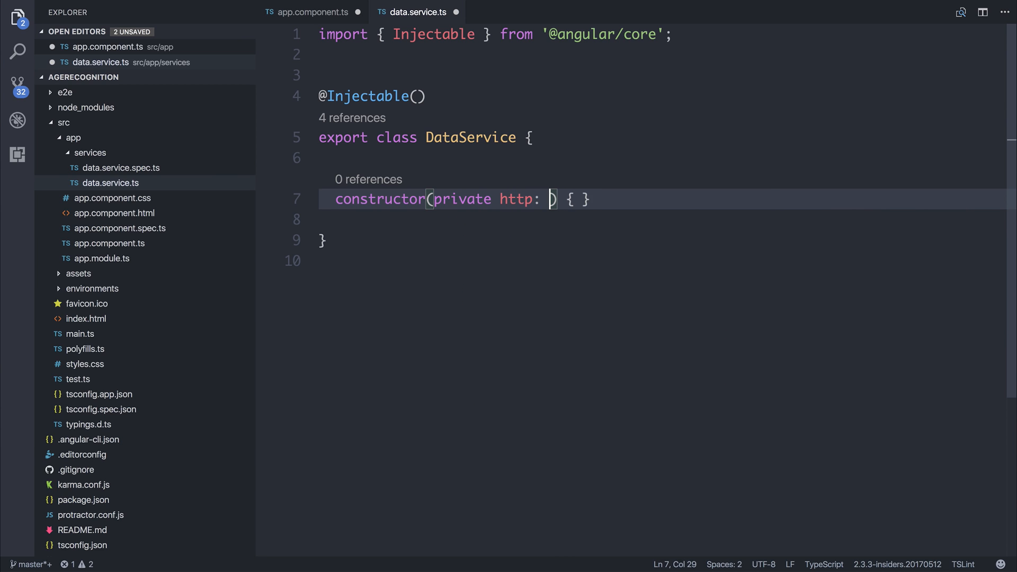
pyautogui.write('Http')
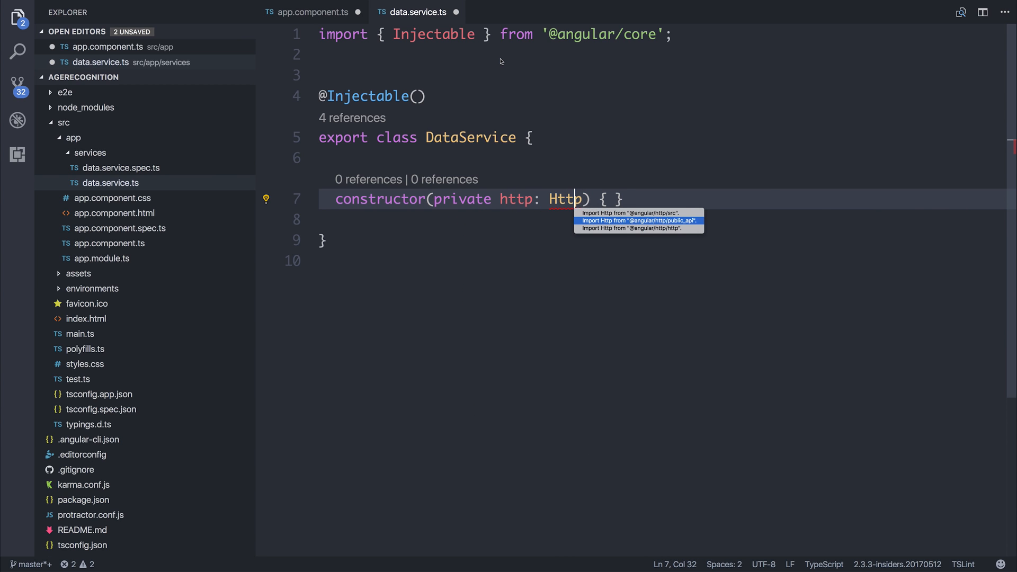
pyautogui.click(637, 228)
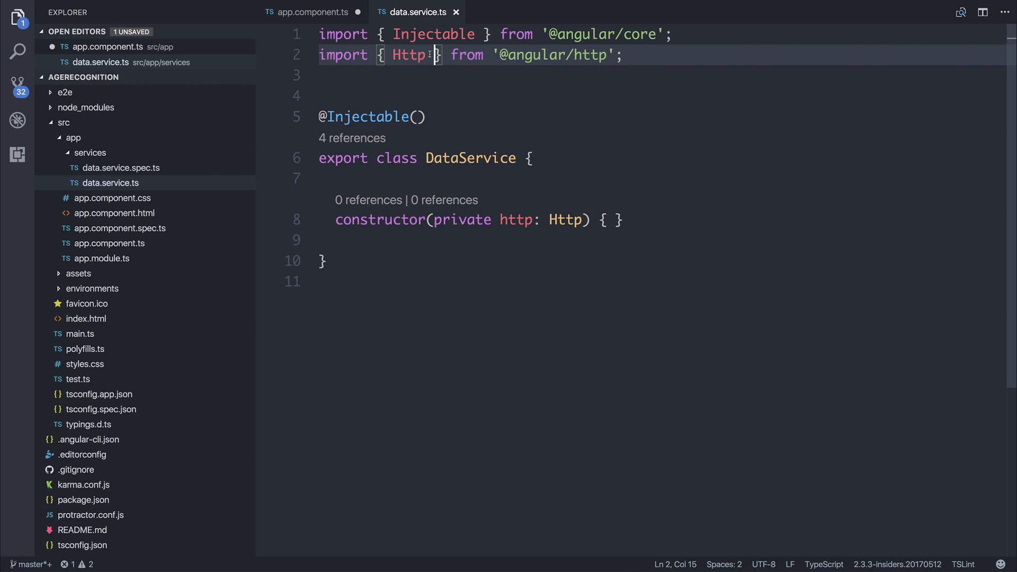
pyautogui.write(', H')
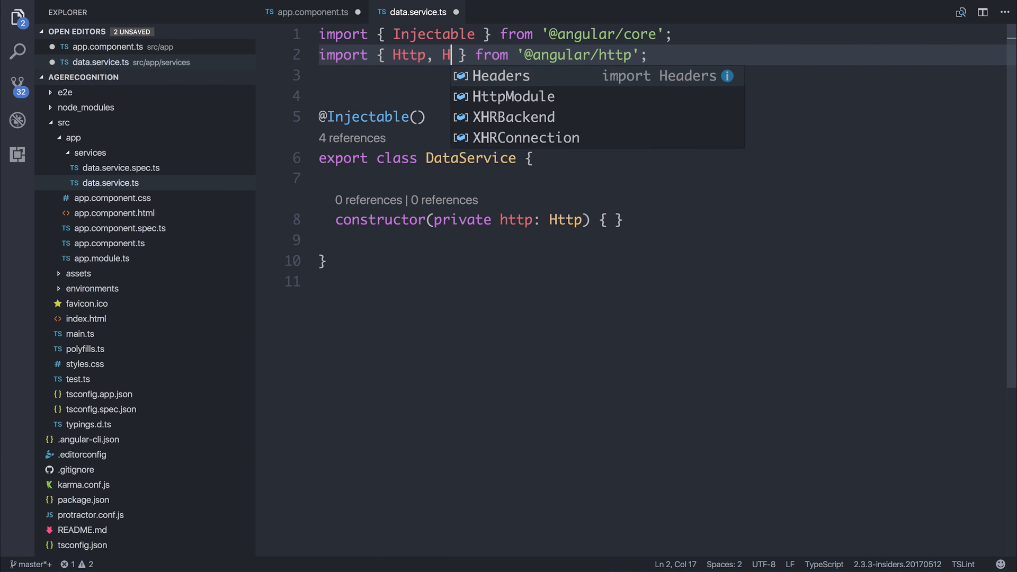
pyautogui.write('eaders, RequestOptions')
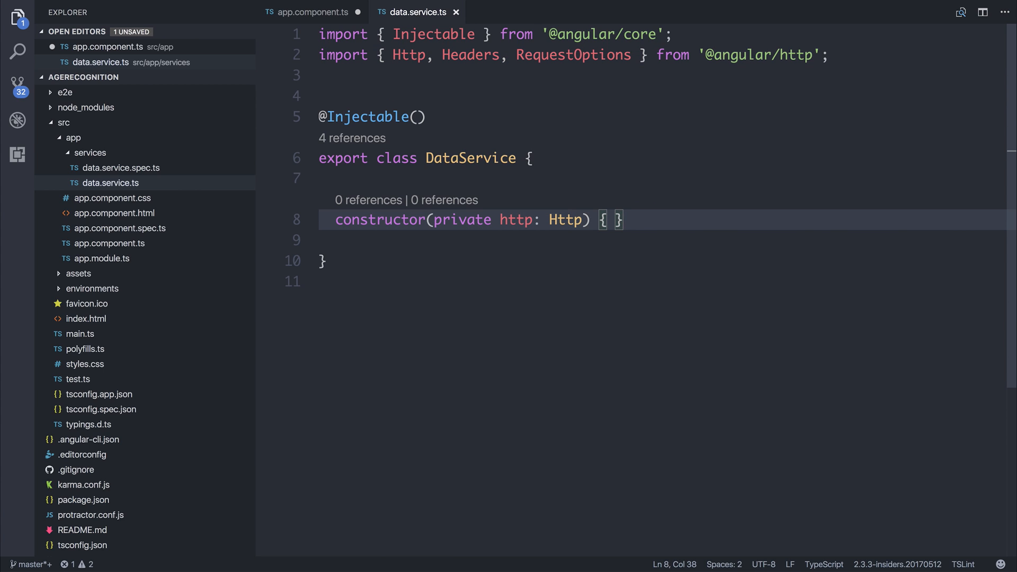
# Step: Write getPersonAge(imageUrl: string) with new Headers containing 'Content-Type': 'application/...'
pyautogui.press('Enter')
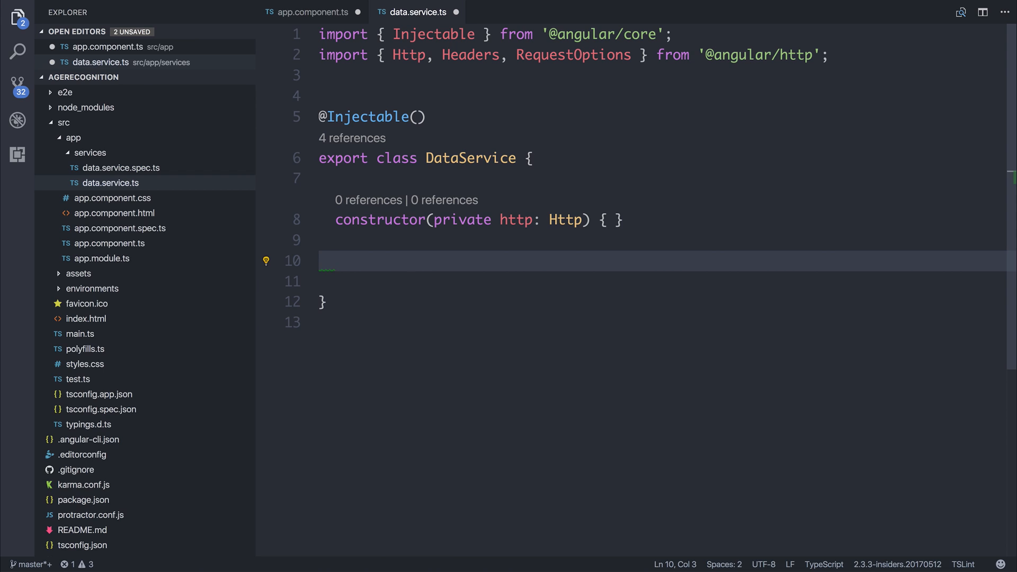
pyautogui.write('getPersonAge(i) {')
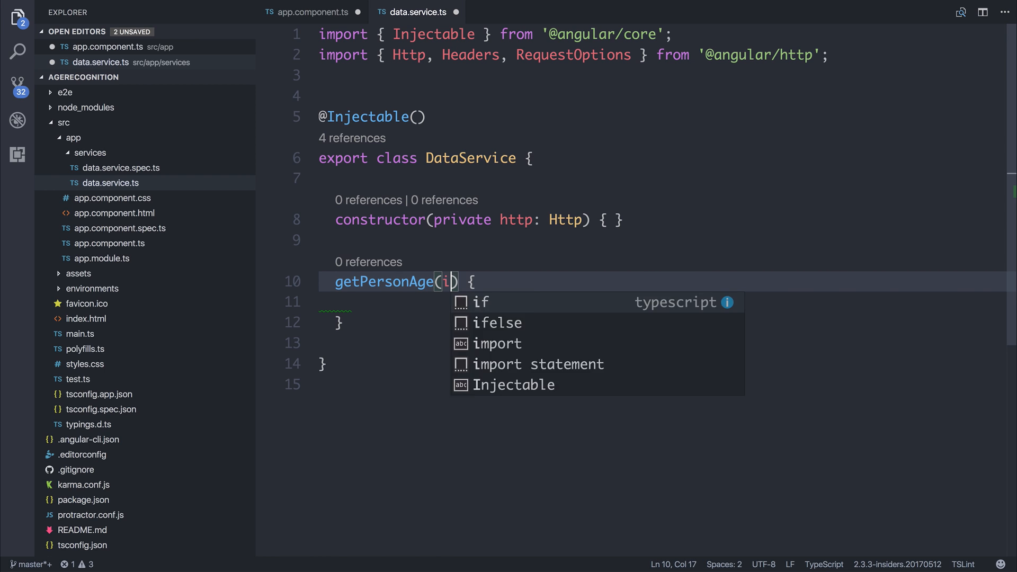
pyautogui.write('mageUrl: string')
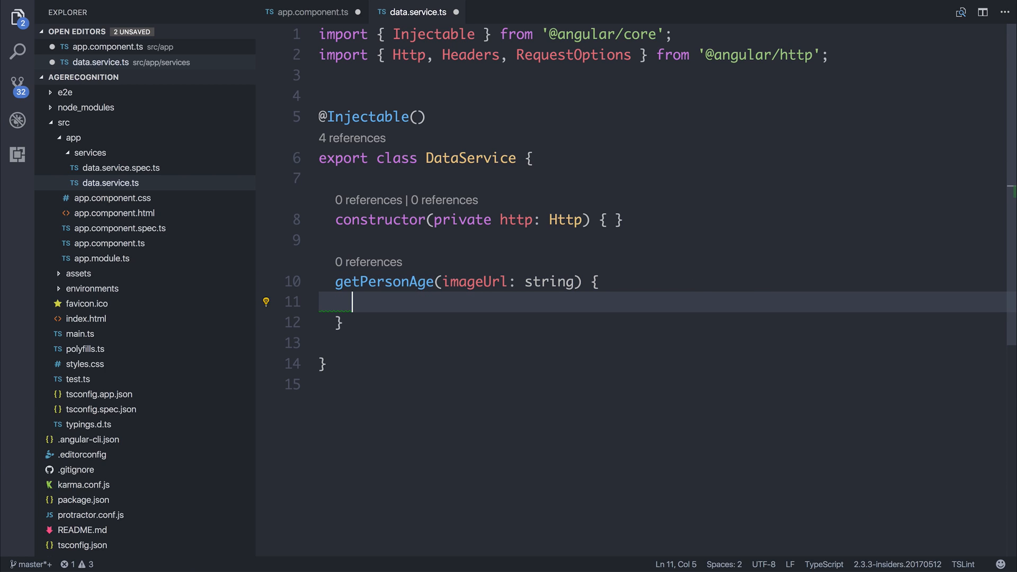
pyautogui.write('const headers =')
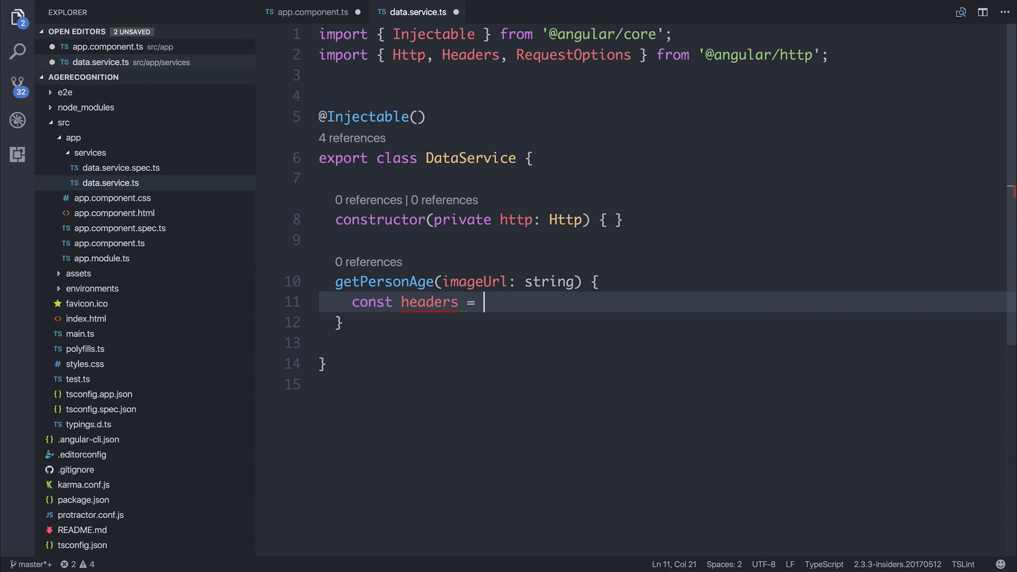
pyautogui.write('new He')
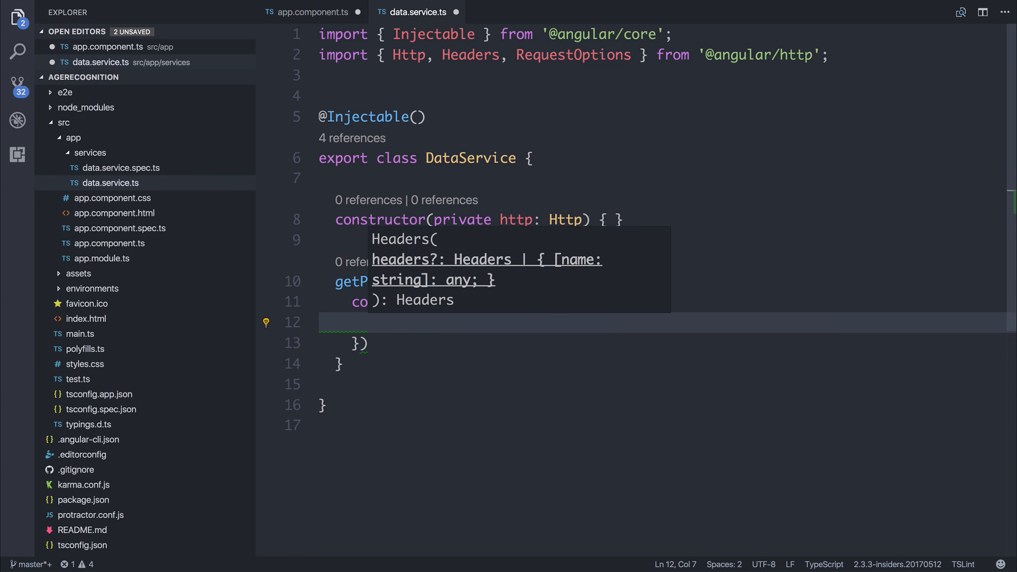
pyautogui.write("'Content-Ty")
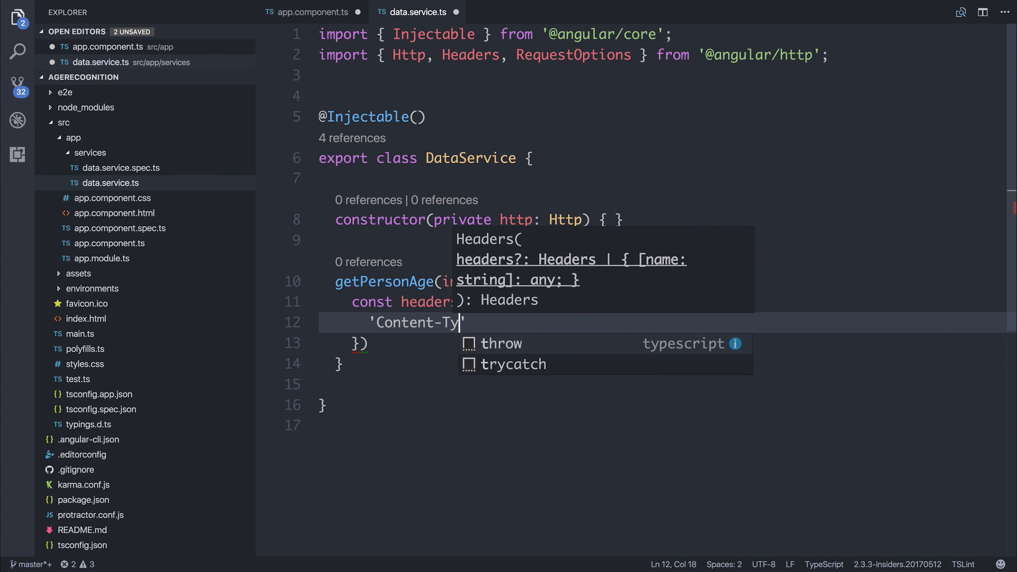
pyautogui.write("pe': 'application/")
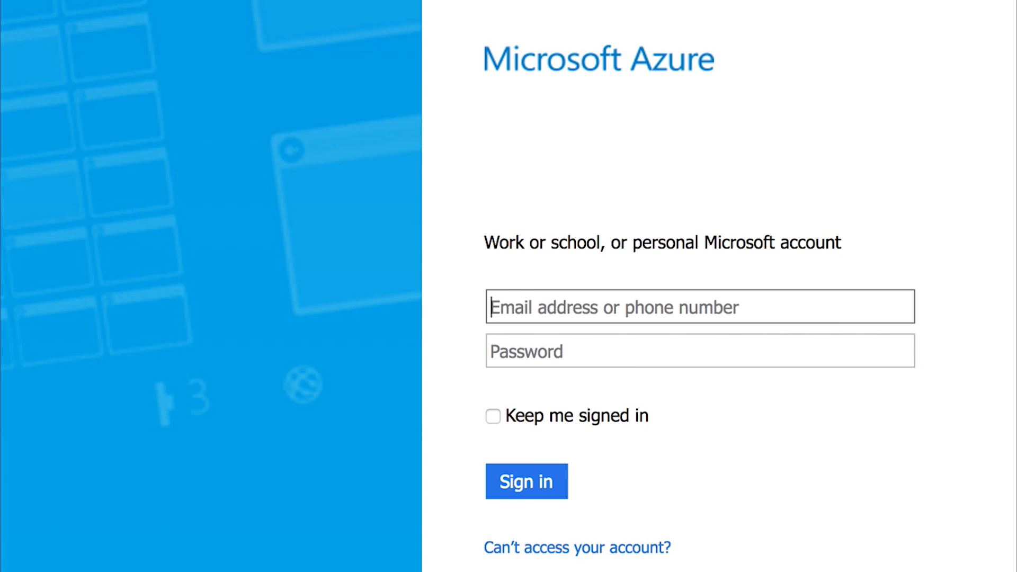
# Step: Sign in to the Azure portal showing the ComputerVision and FacialRecognition services
pyautogui.click(527, 482)
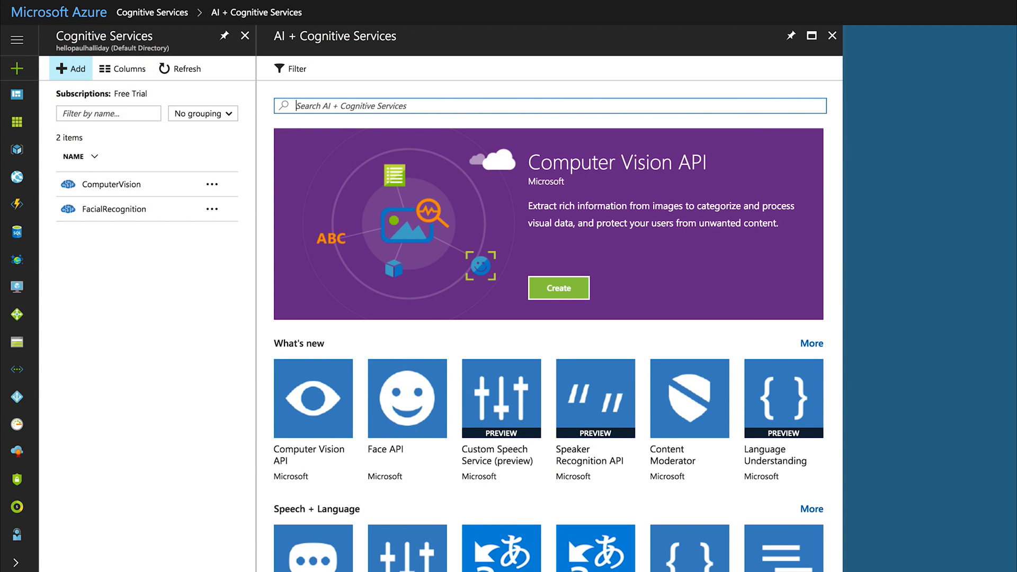
pyautogui.moveTo(268, 58)
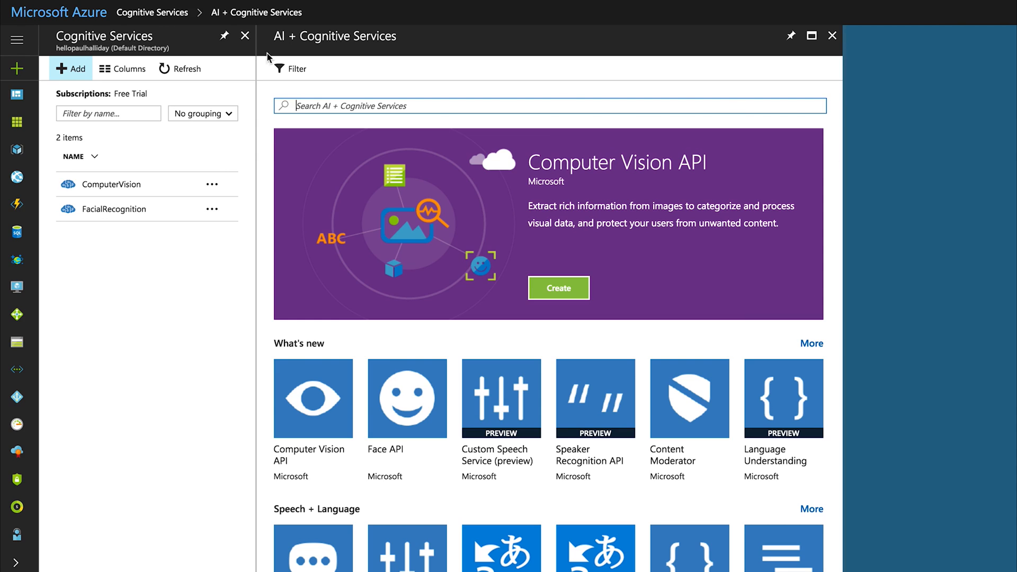
pyautogui.moveTo(669, 346)
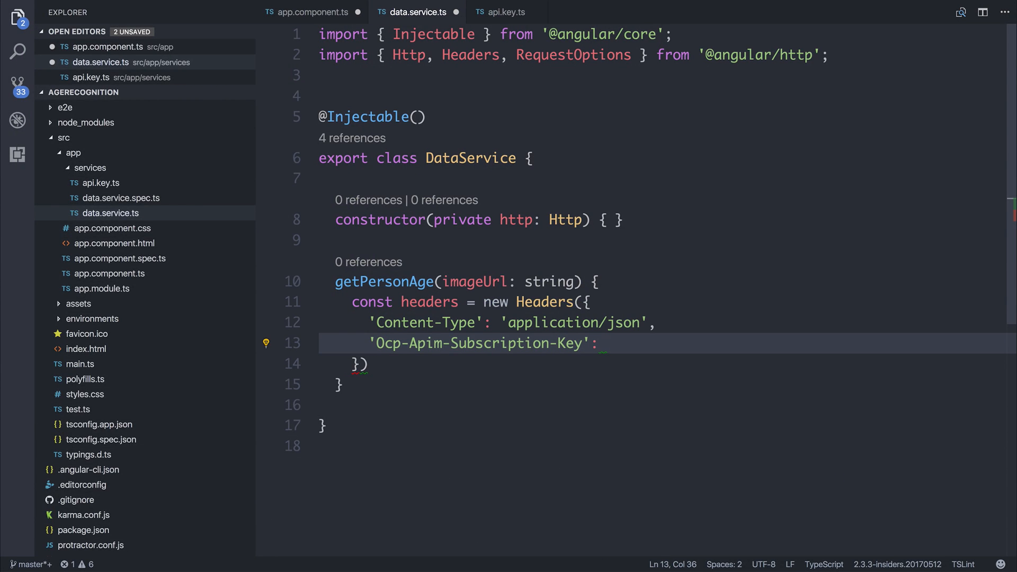
# Step: Set the Ocp-Apim-Subscription-Key header to the imported apiKey and end the headers statement
pyautogui.write('apiKey')
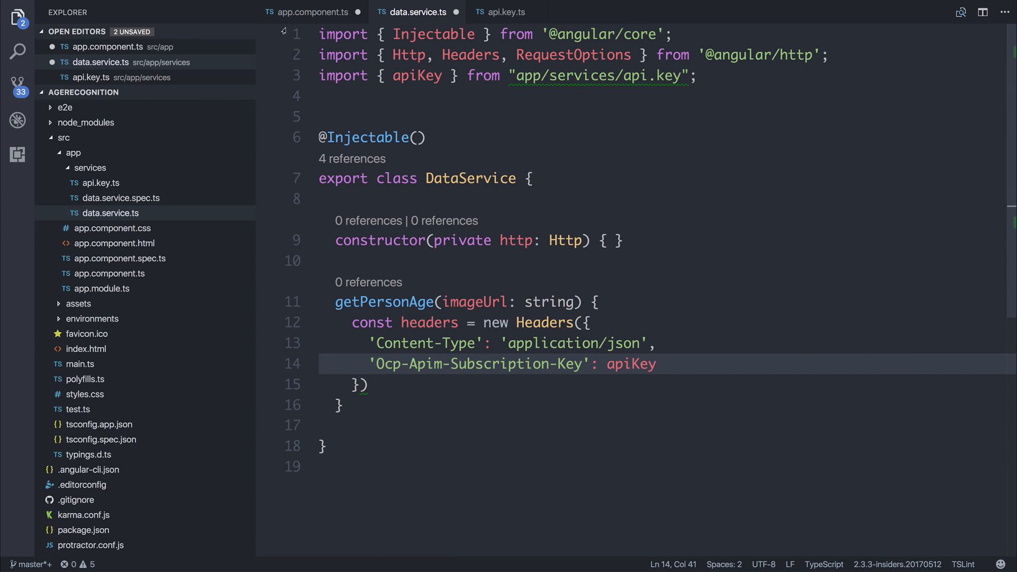
pyautogui.click(656, 343)
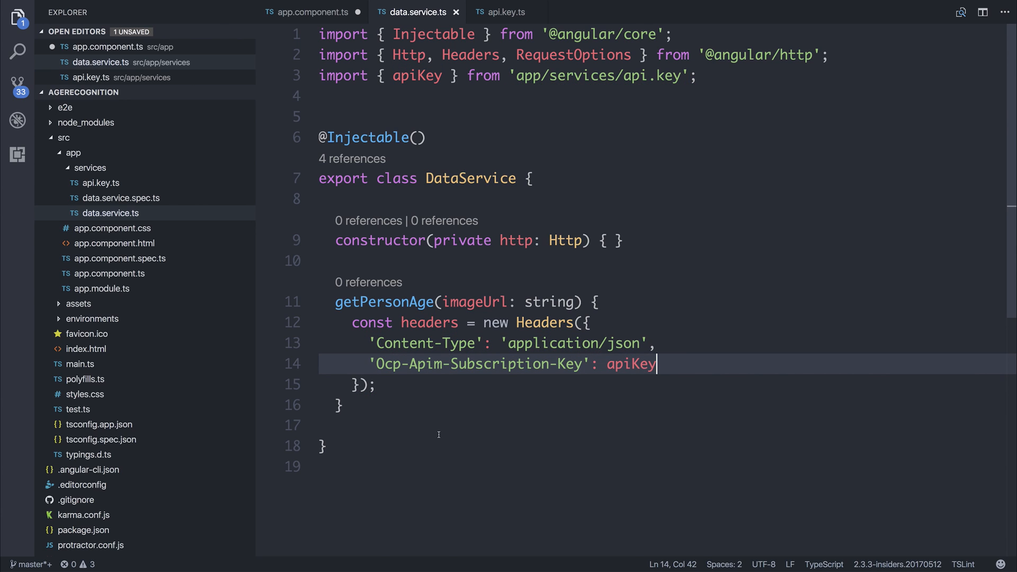
pyautogui.write('const')
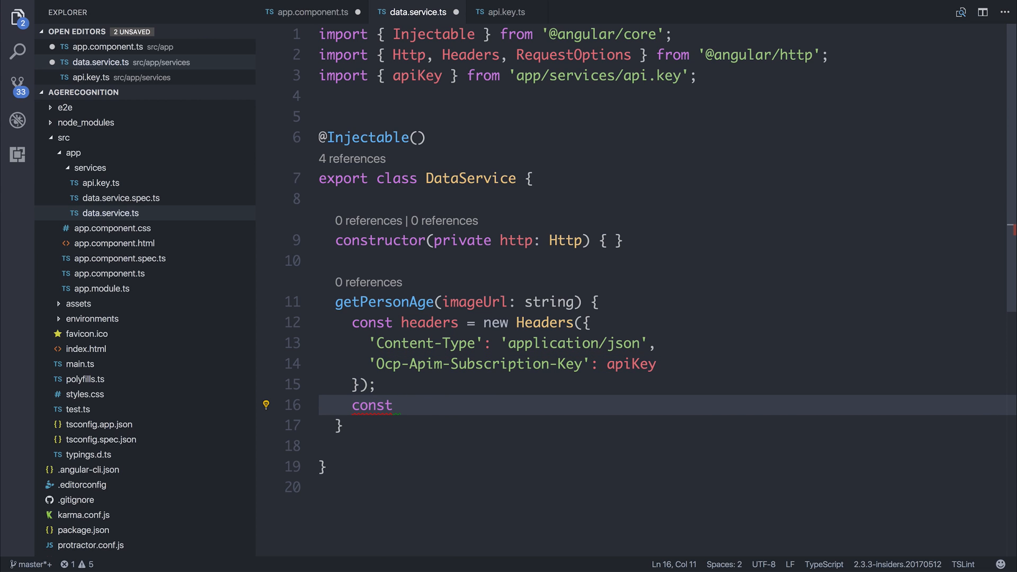
# Step: Add const options = new RequestOptions({ headers }) and begin return this.http.post()
pyautogui.write('options =')
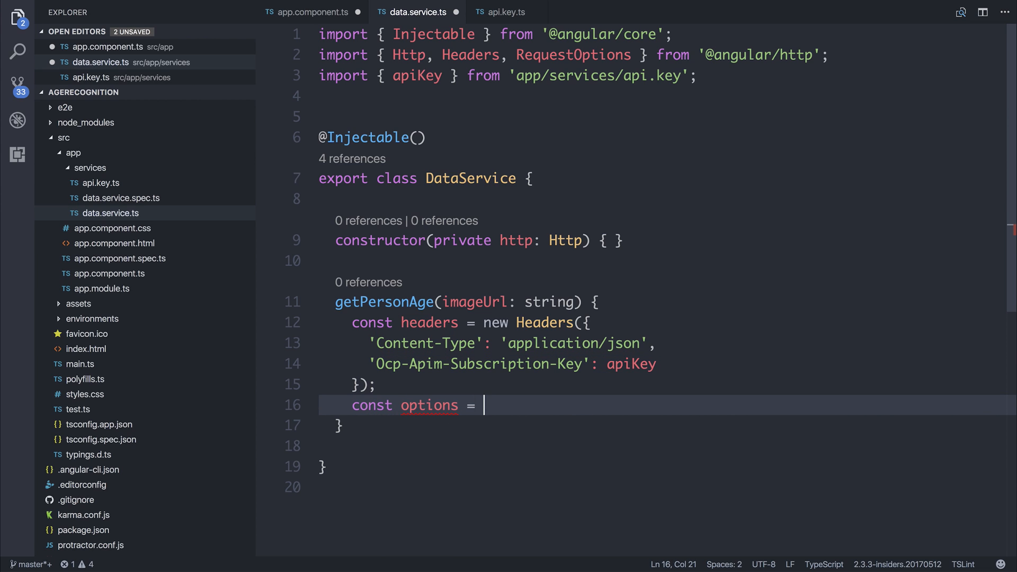
pyautogui.write('new RequestOptions({ headers });')
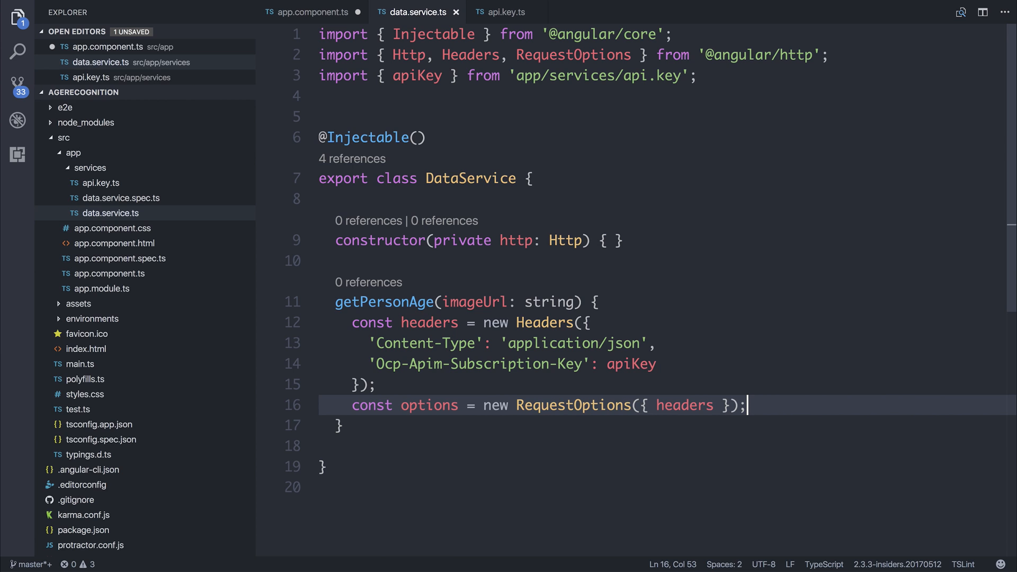
pyautogui.write('return HTMLHeadElement.h')
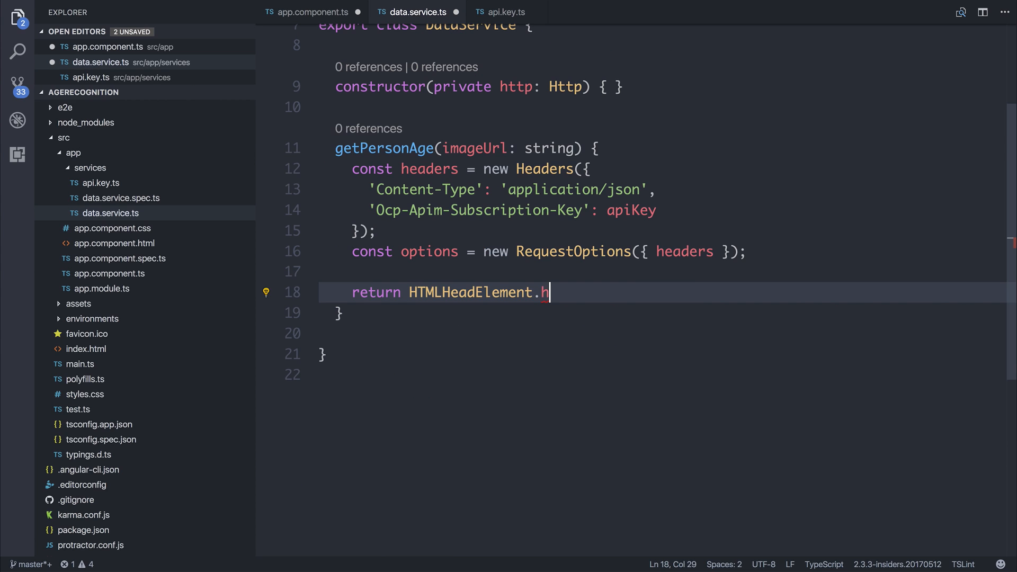
pyautogui.write('this.http.post(')
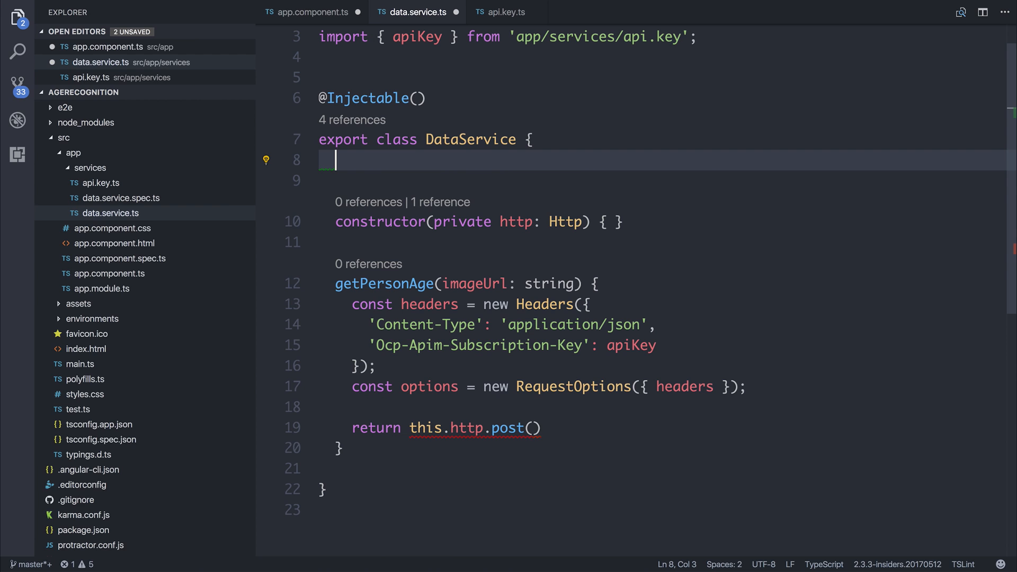
# Step: Add a private url for the Face detect endpoint with age,gender attributes and pass this.url to post
pyautogui.write('private')
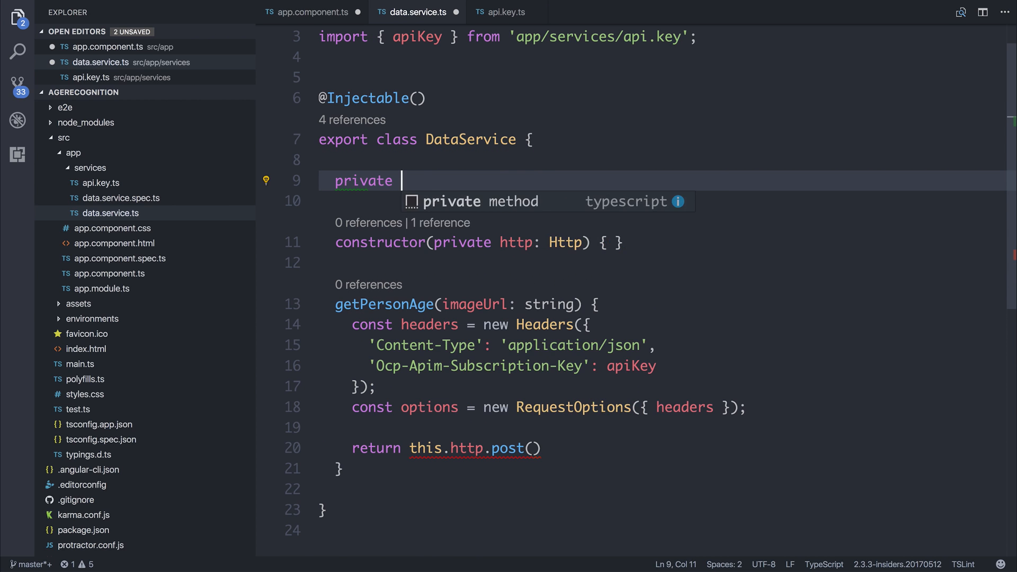
pyautogui.write('url: s')
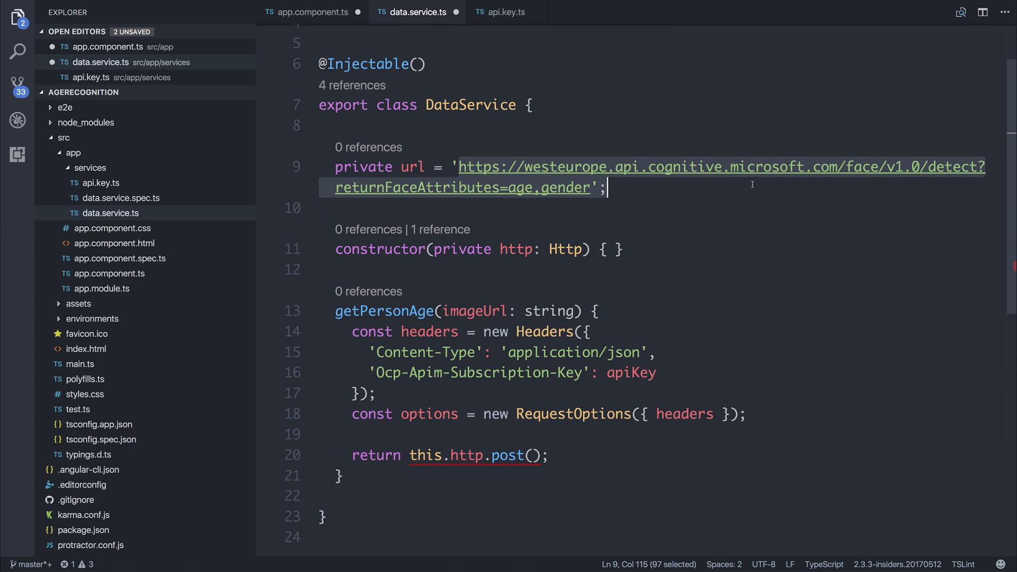
pyautogui.click(523, 188)
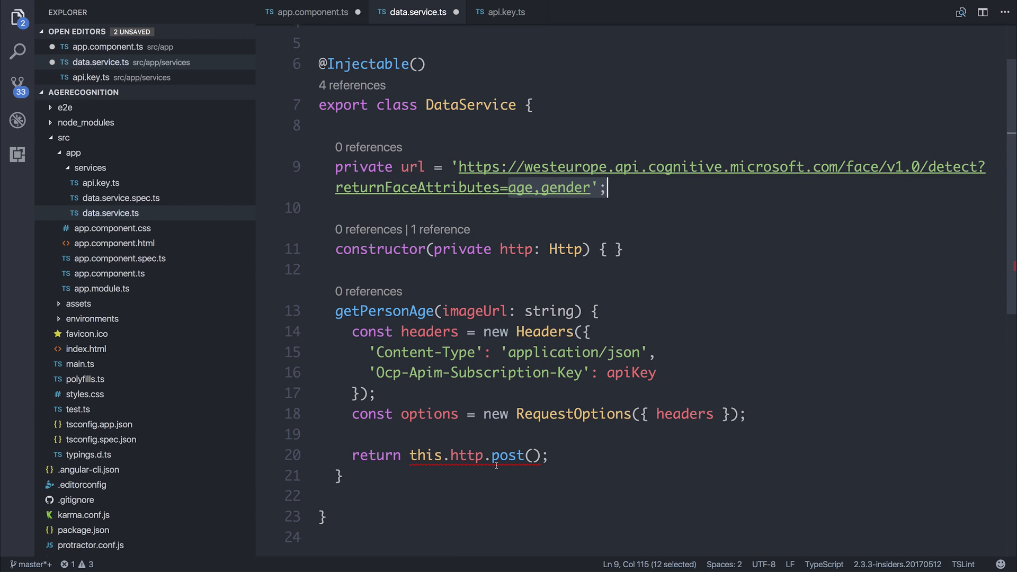
pyautogui.write('this.url')
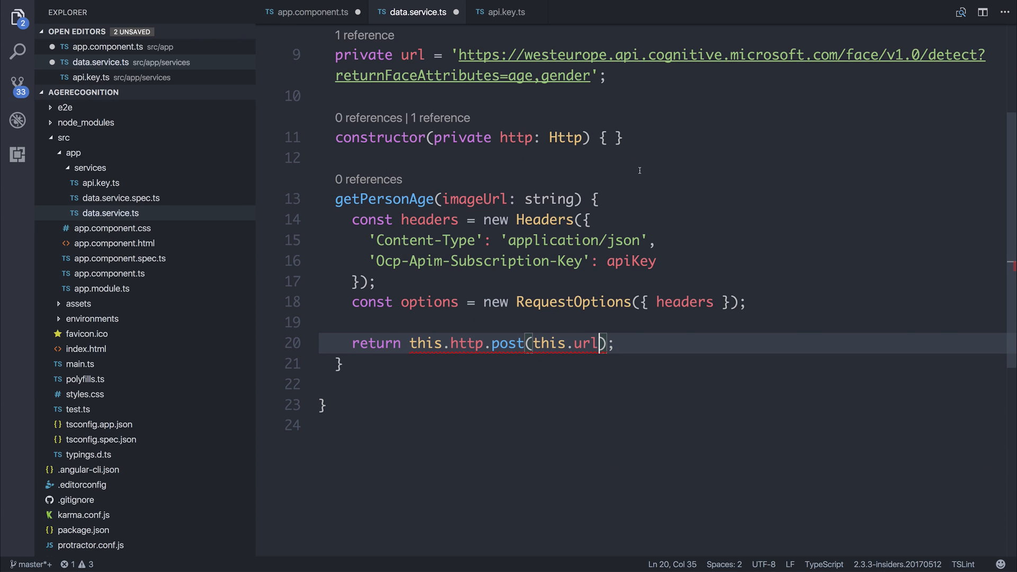
# Step: Post { url: imageUrl } with options and map the response via data => data.json()
pyautogui.write(', {}')
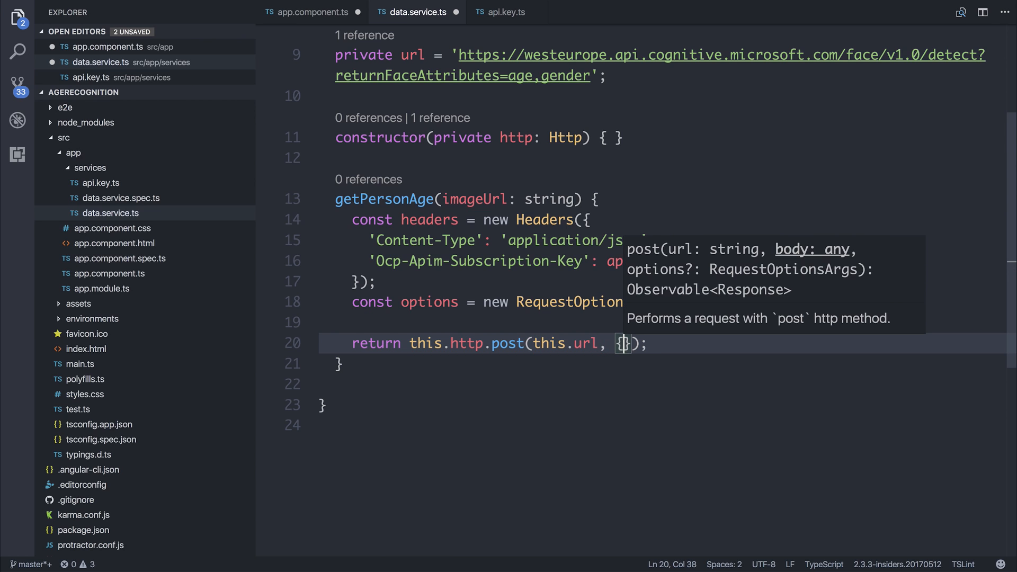
pyautogui.write('imageUrl')
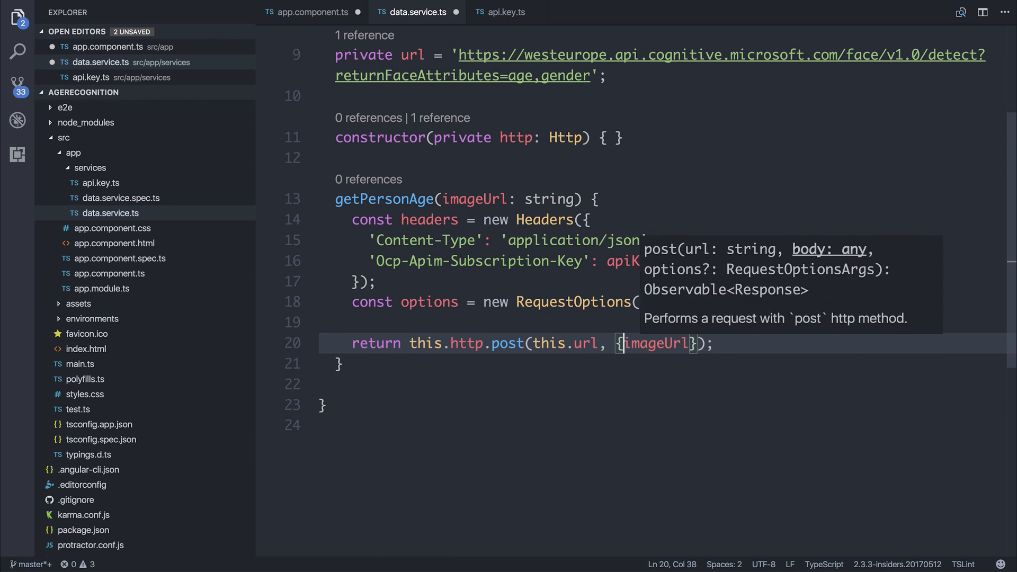
pyautogui.write('url:')
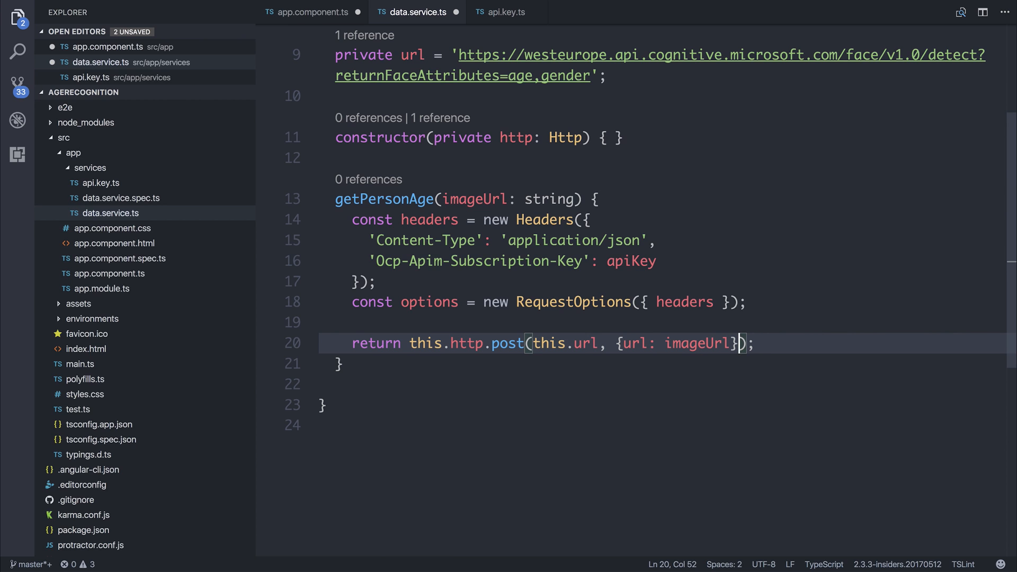
pyautogui.write(', o')
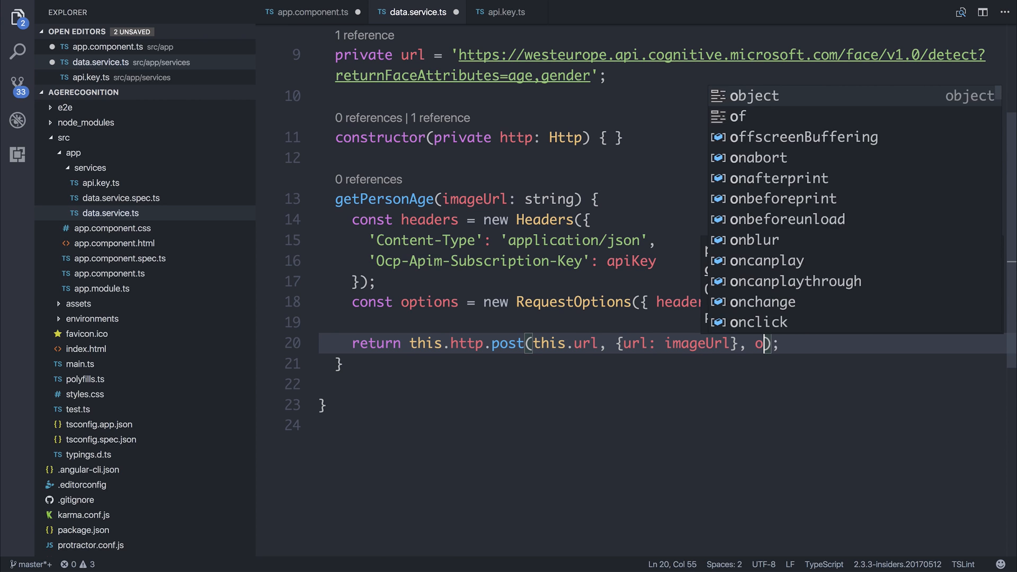
pyautogui.write('ptions')
pyautogui.write('.map(')
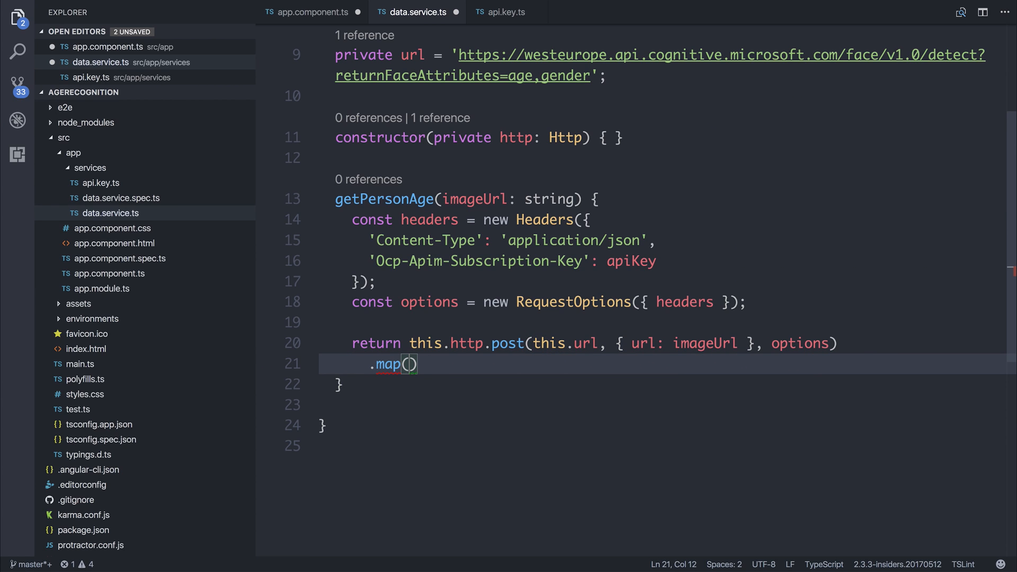
pyautogui.write('data =>')
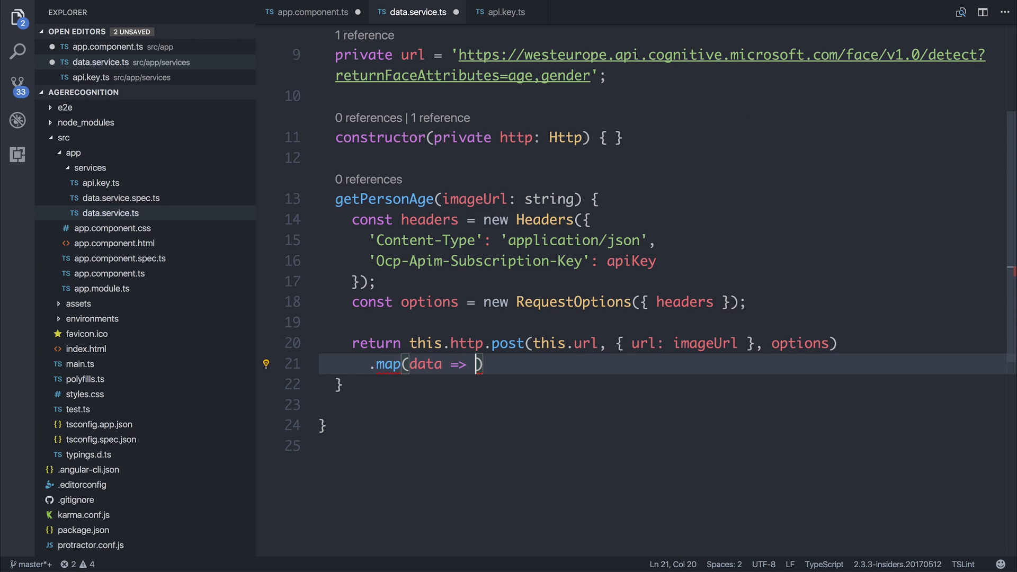
pyautogui.write('data.json()')
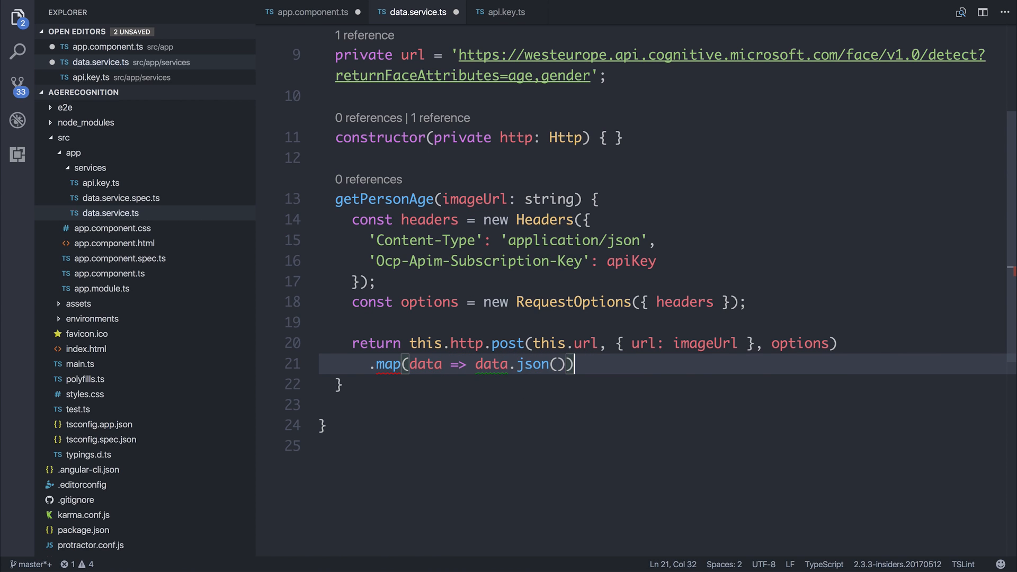
pyautogui.write('im')
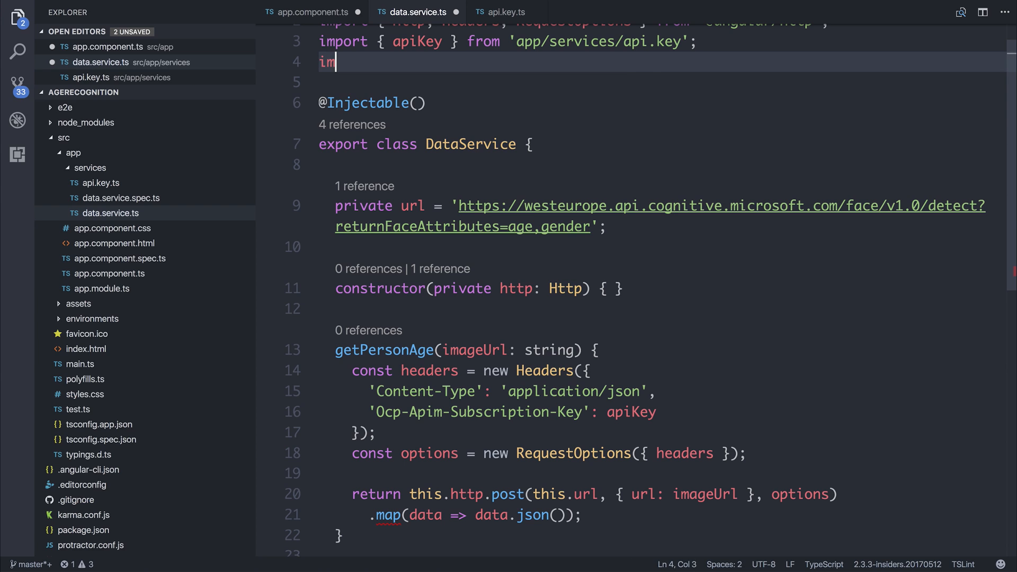
# Step: Add import "rxjs/add/operator/map"; on line 4 and begin another rxjs import below it
pyautogui.write('port "r"')
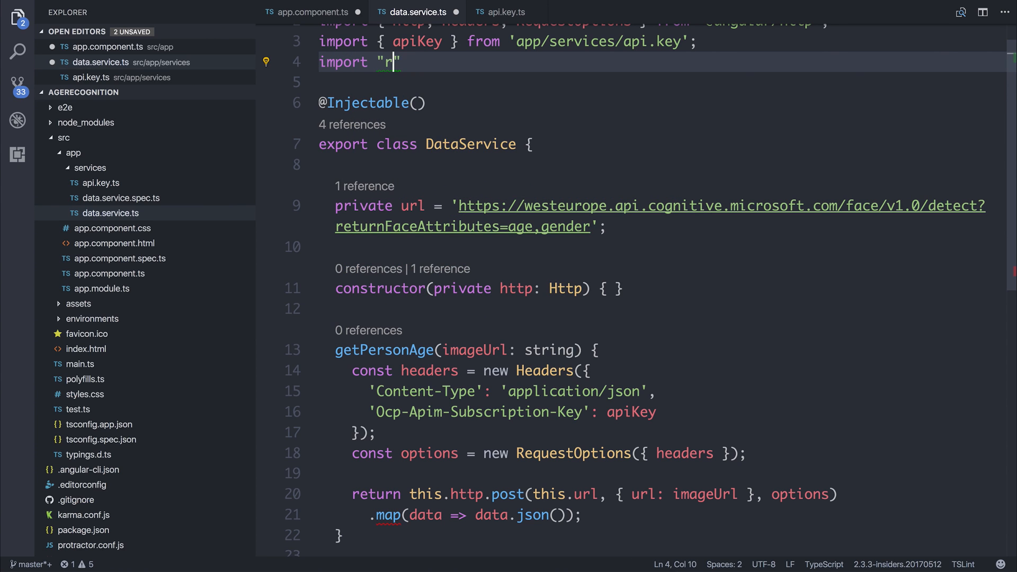
pyautogui.write('xjs/add/operator/')
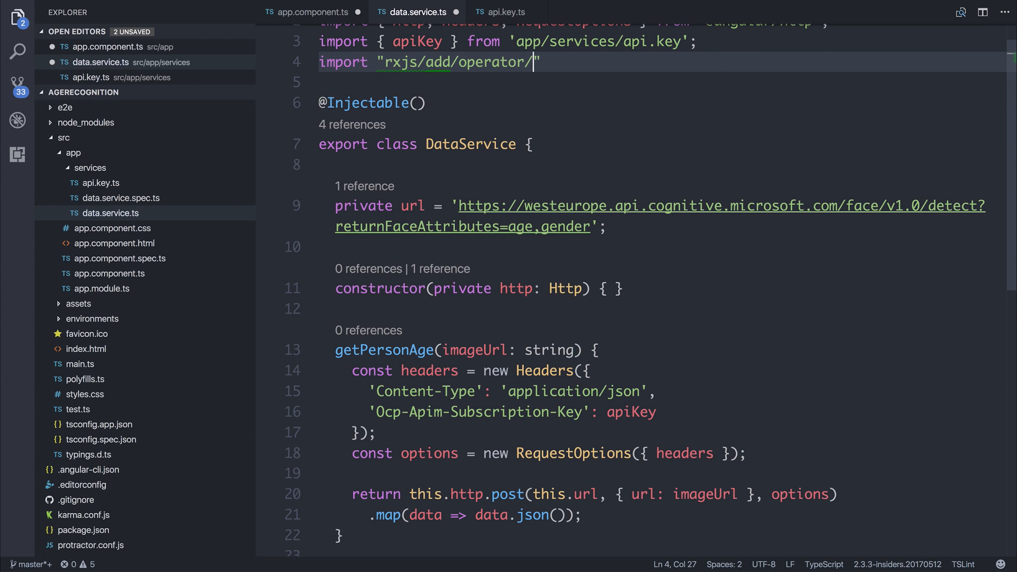
pyautogui.write('map";')
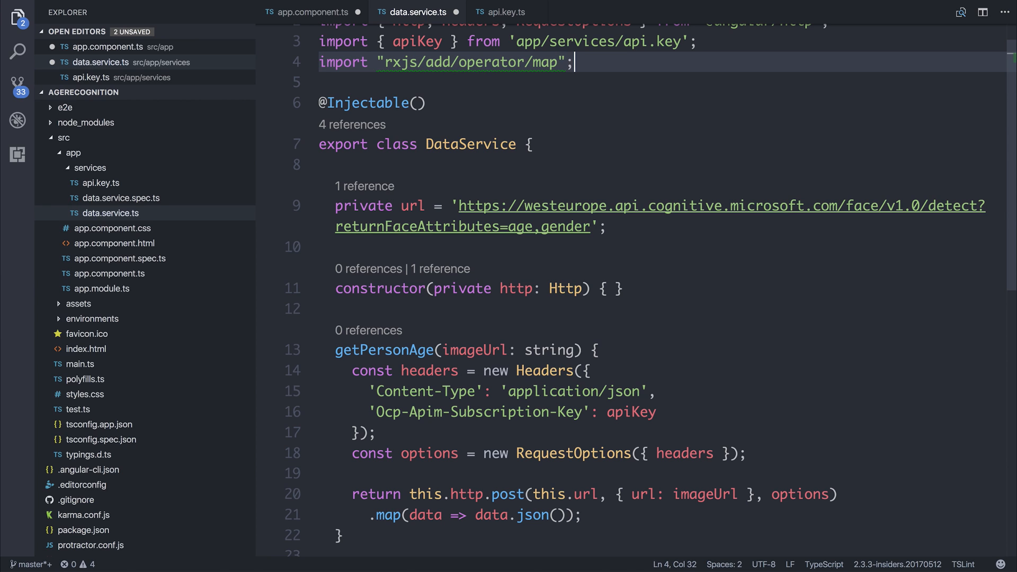
pyautogui.write('import')
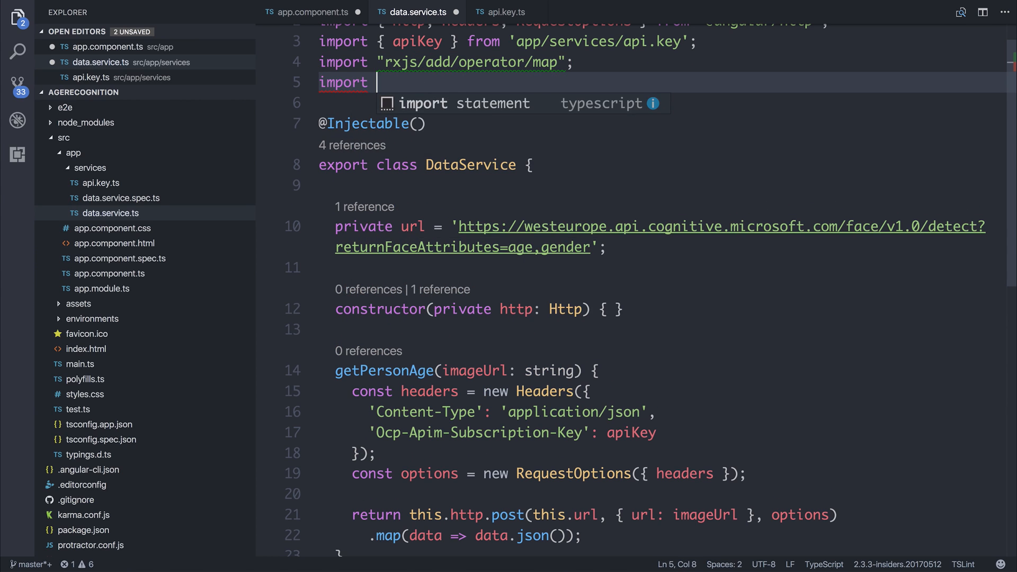
pyautogui.write('"rxjs/add/')
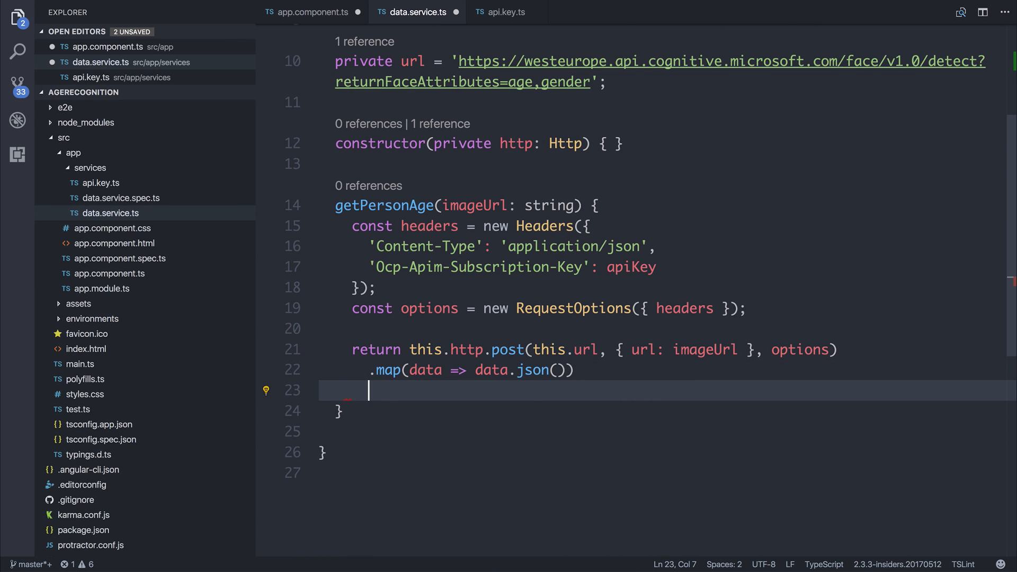
# Step: Change the tap to .do(result => console.log(result)) in data.service.ts
pyautogui.write('.do(resukt => console.log(data));')
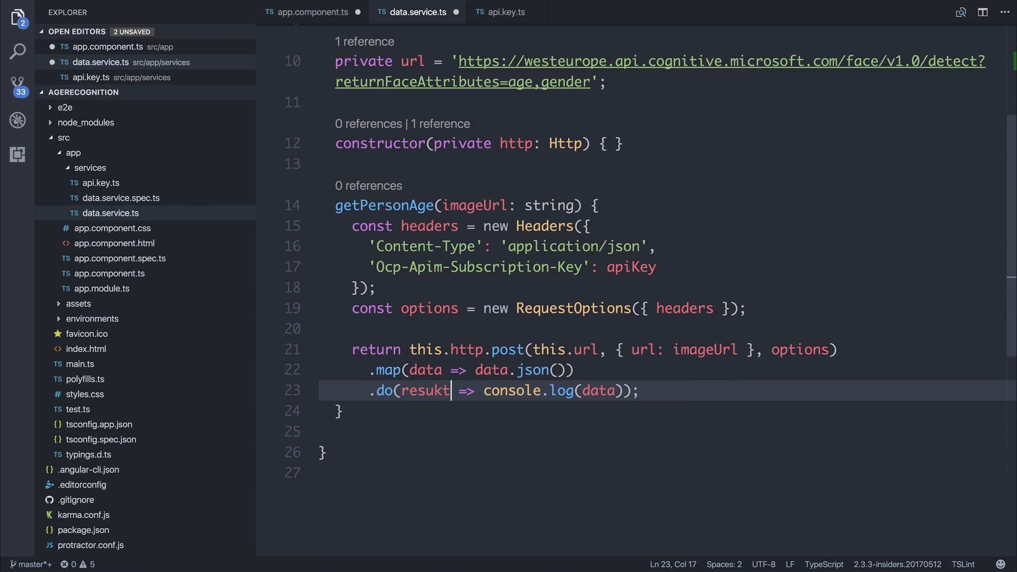
pyautogui.press('Backspace')
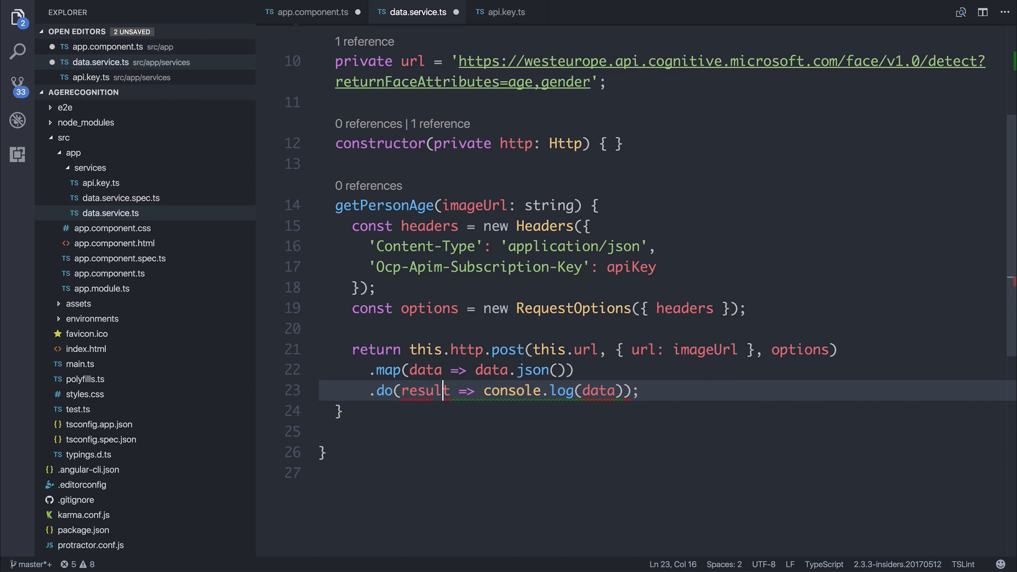
pyautogui.write('result')
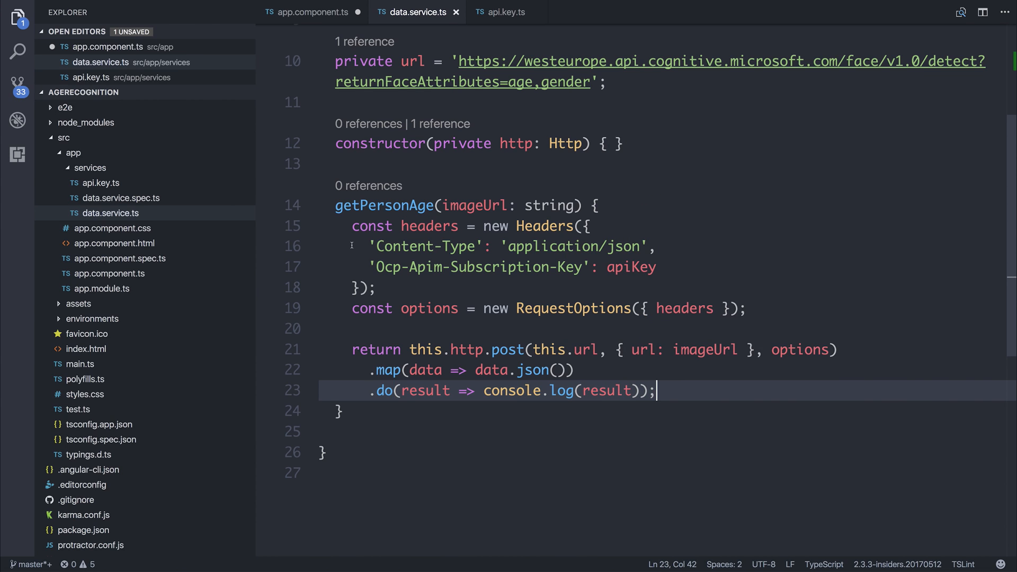
# Step: Select the getPersonAge method, clear the selection, and return to app.component.ts
pyautogui.moveTo(335, 205); pyautogui.dragTo(474, 267)
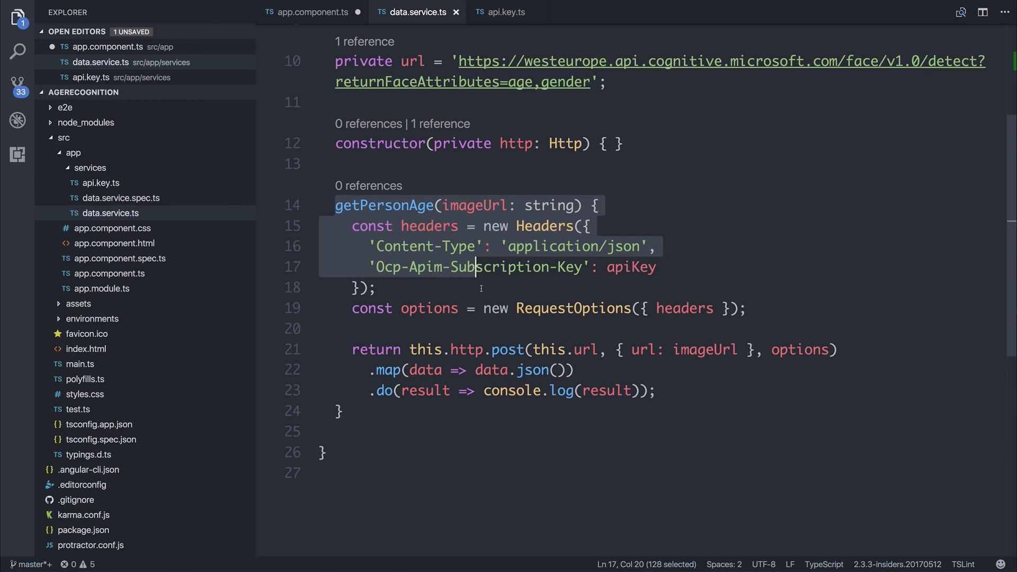
pyautogui.click(422, 432)
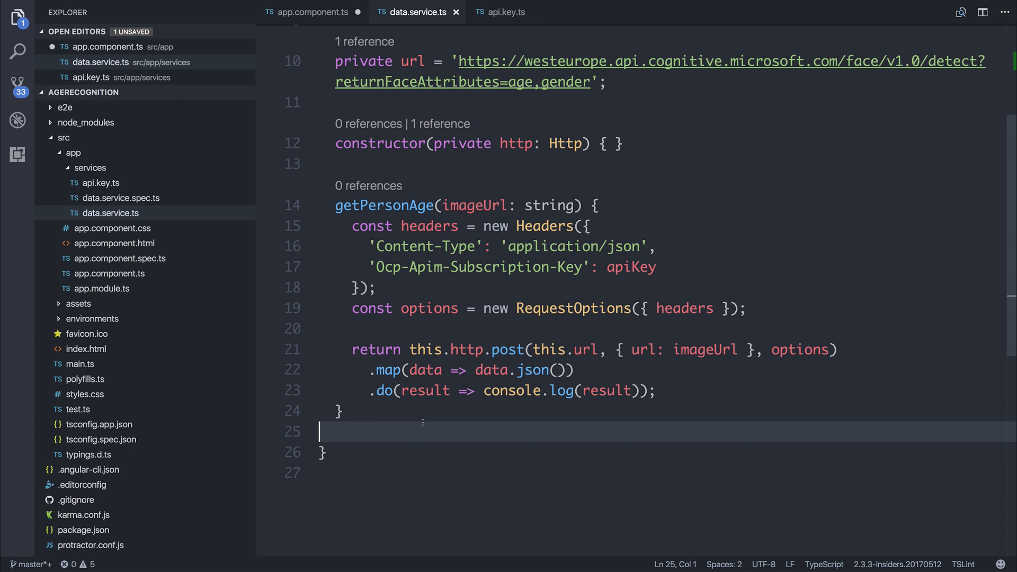
pyautogui.click(311, 12)
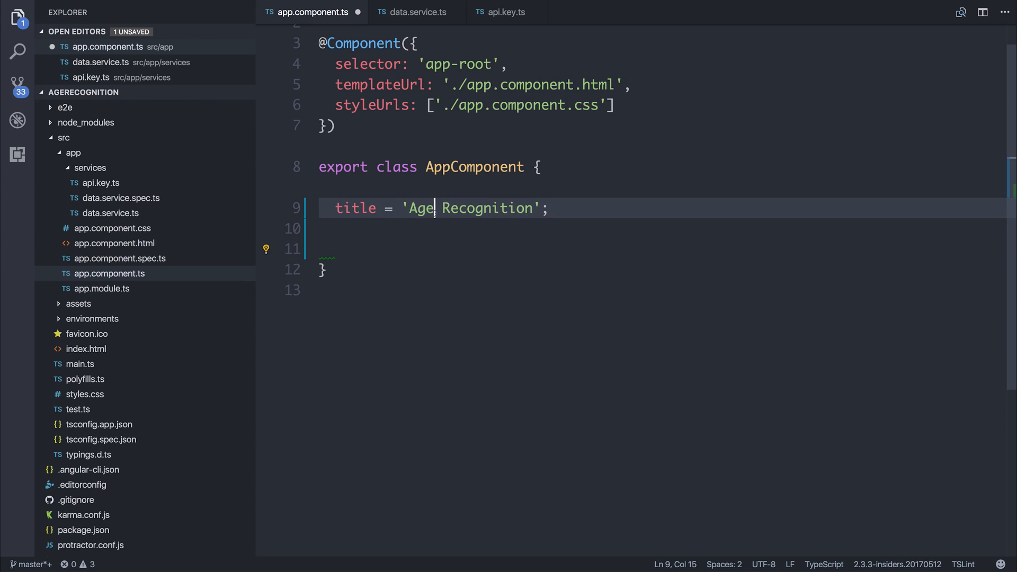
# Step: Add constructor(private data: DataService) to AppComponent with DataService auto-imported
pyautogui.write('c')
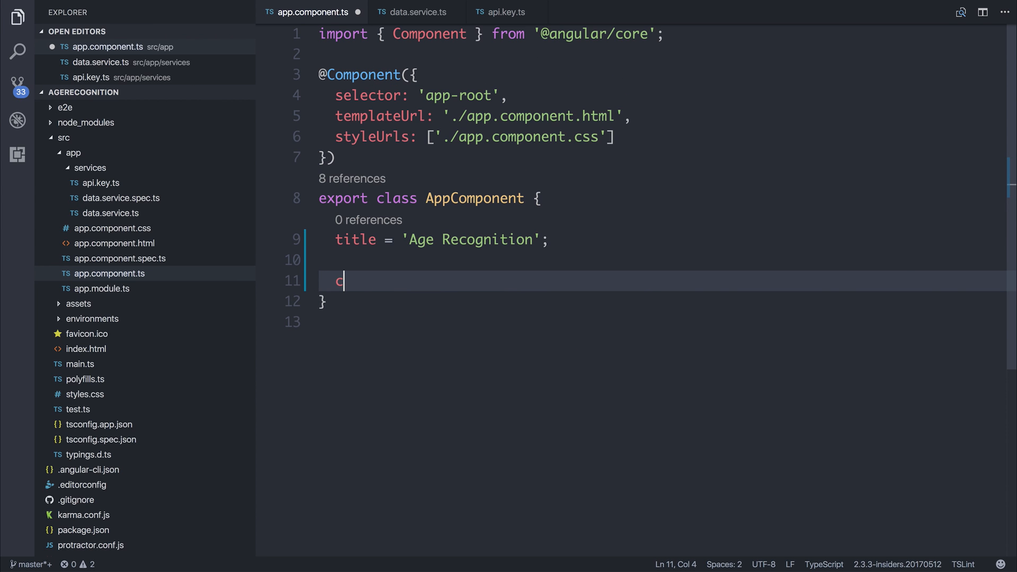
pyautogui.write('onstructor() {')
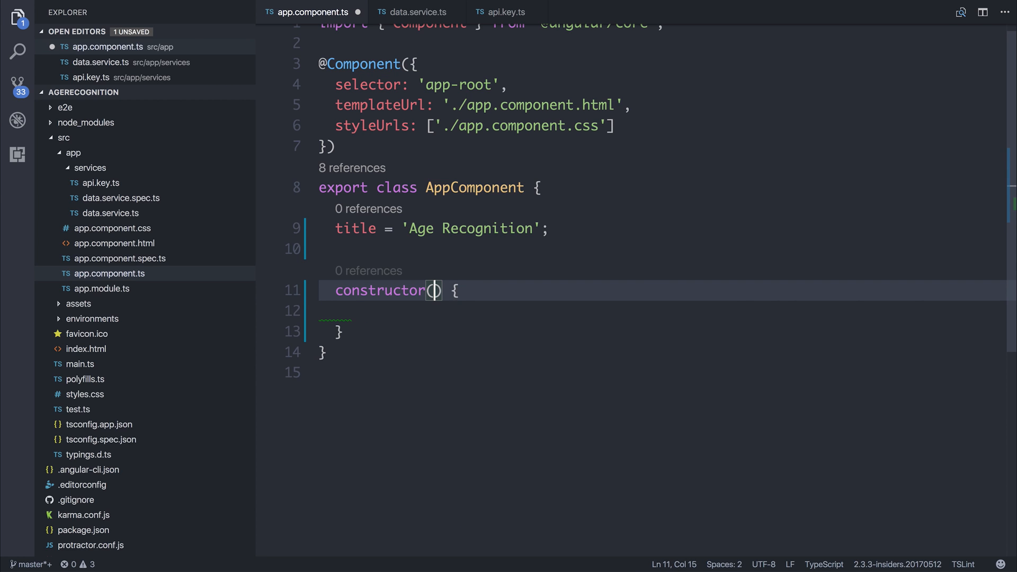
pyautogui.write('private data: DataService')
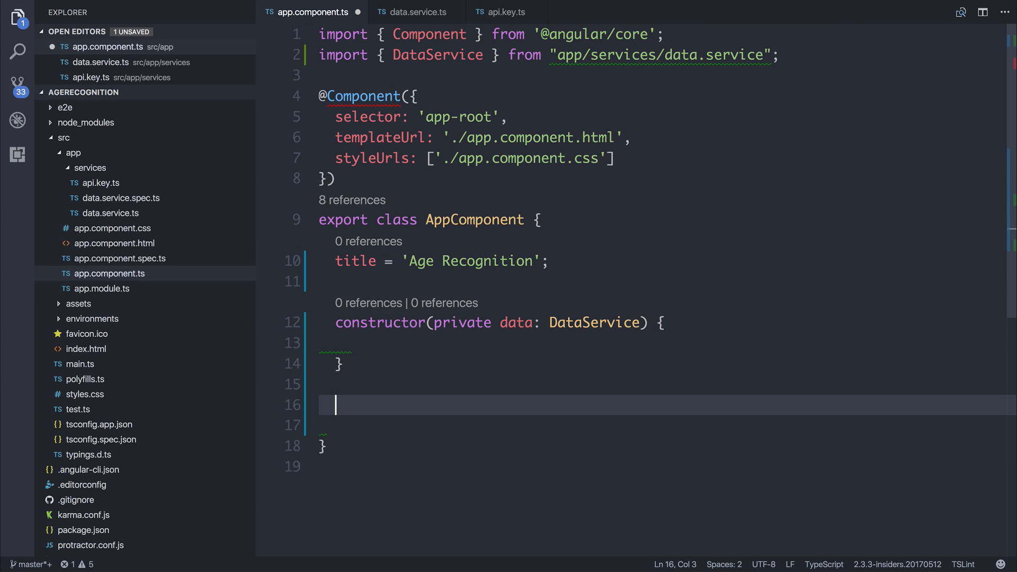
pyautogui.click(115, 257)
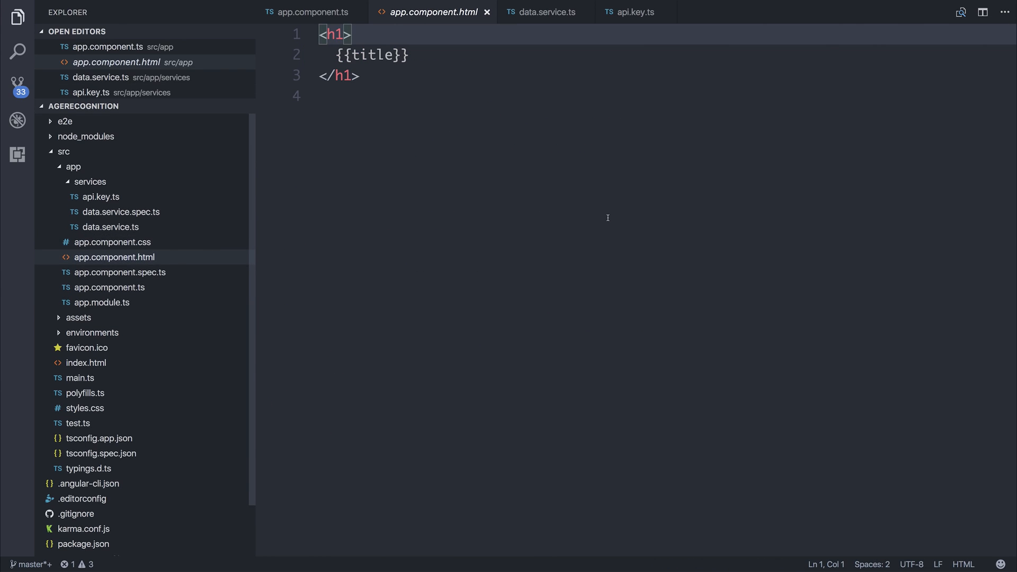
# Step: Add a getPersonAge() button and a text input bound with [(ngModel)]="imageUrl" to the template
pyautogui.write('<B')
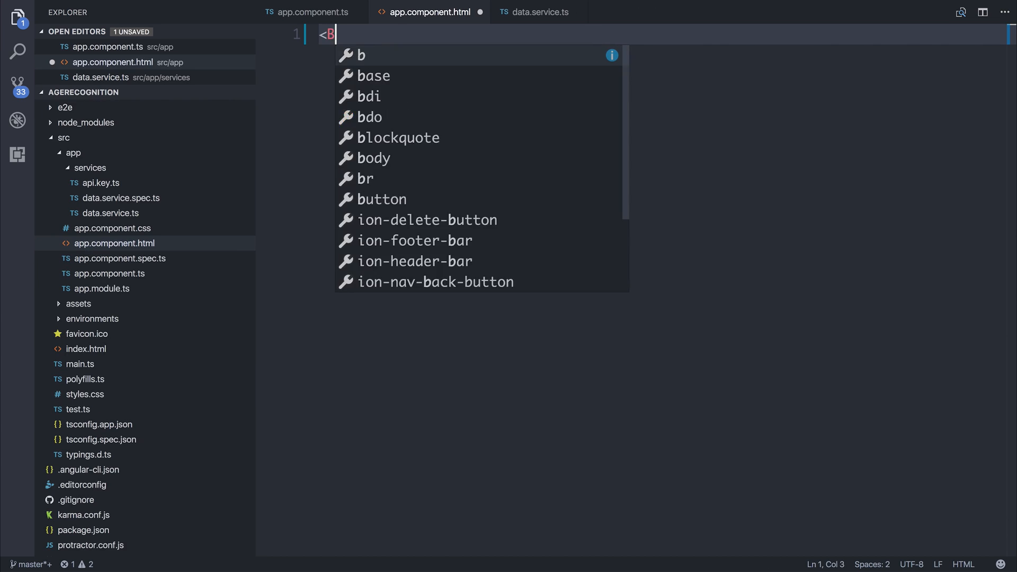
pyautogui.write('utton (click)="getPersonAge()"></button>')
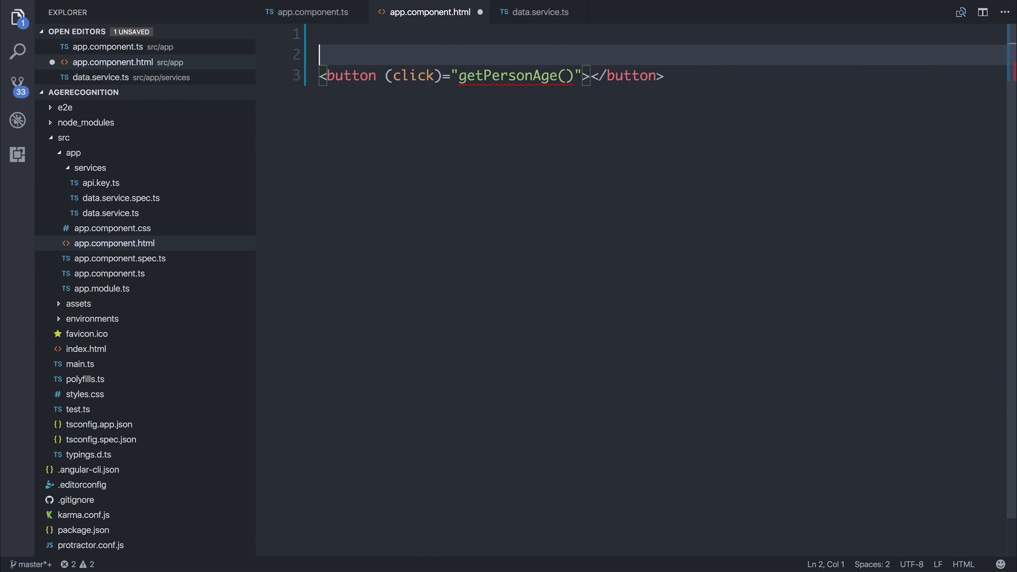
pyautogui.write('<input type="text">')
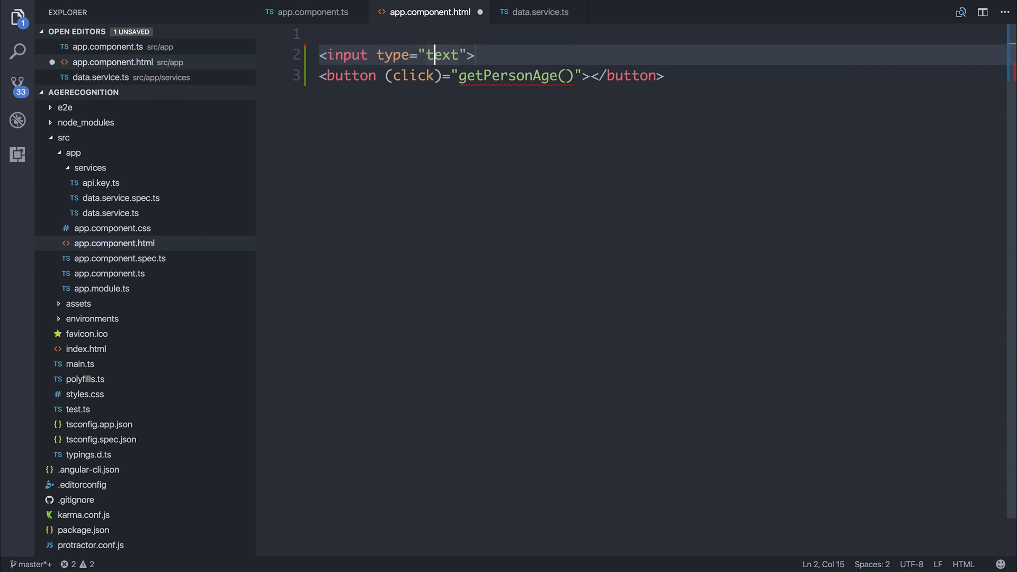
pyautogui.write('[')
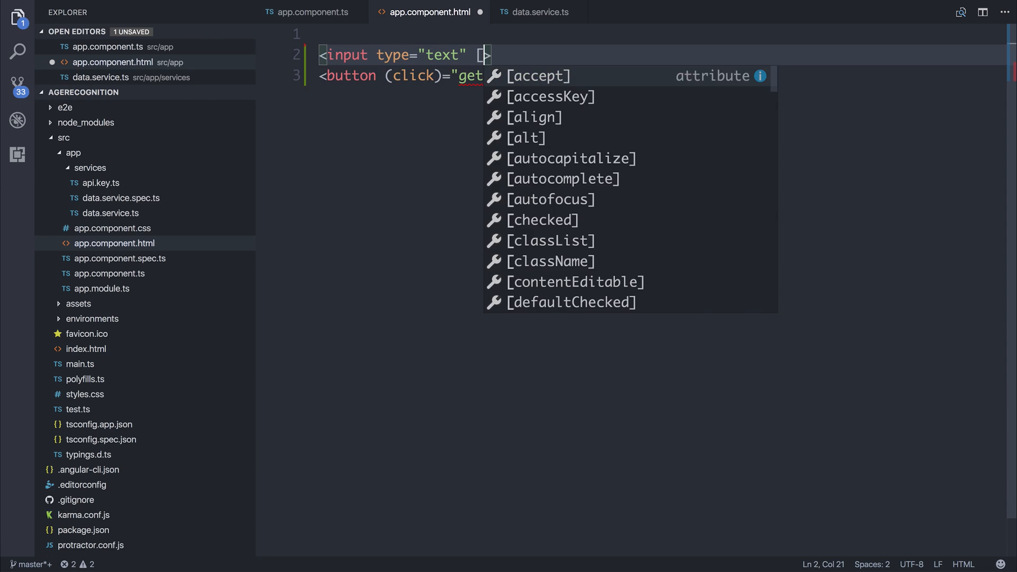
pyautogui.write('(ngModel)]=""')
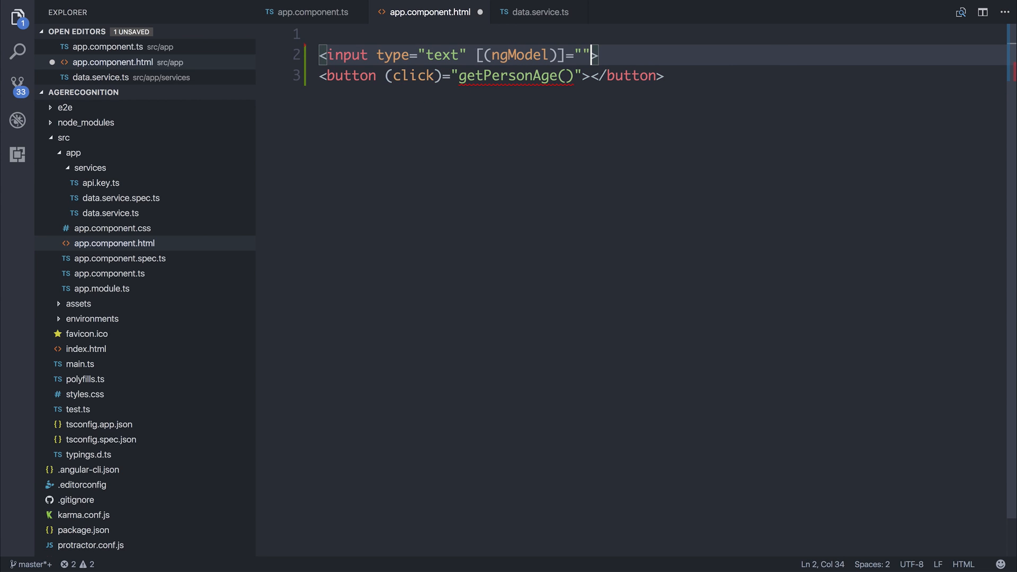
pyautogui.write('imageUrl')
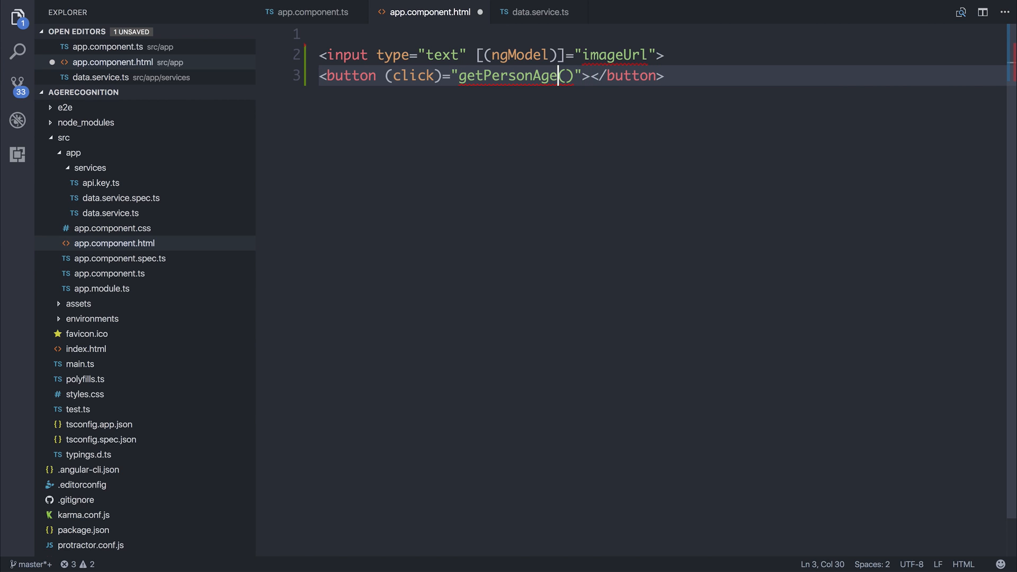
pyautogui.click(310, 12)
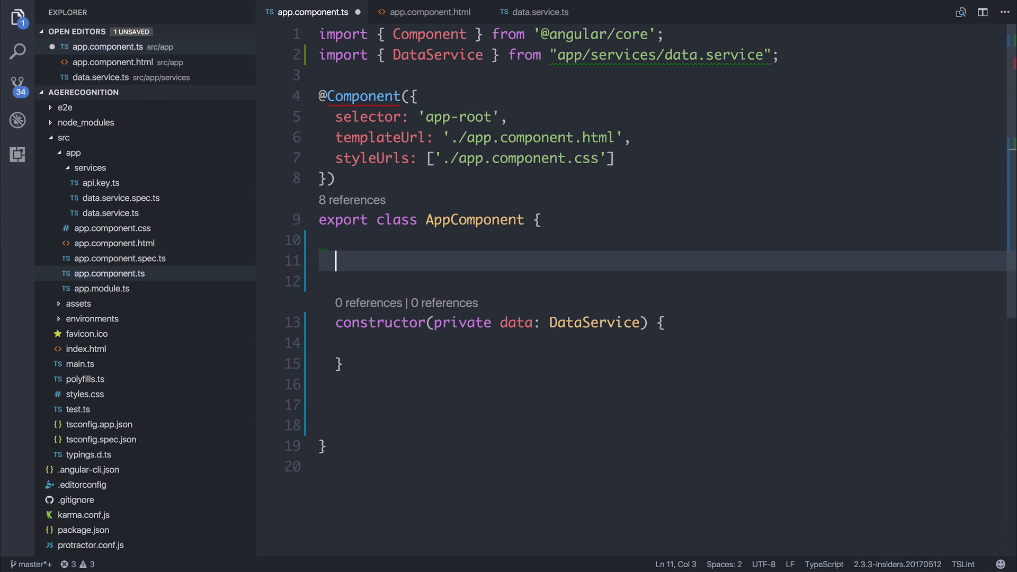
# Step: Declare an imageUrl: string property in AppComponent, initialised to ''
pyautogui.write('imageUrl:')
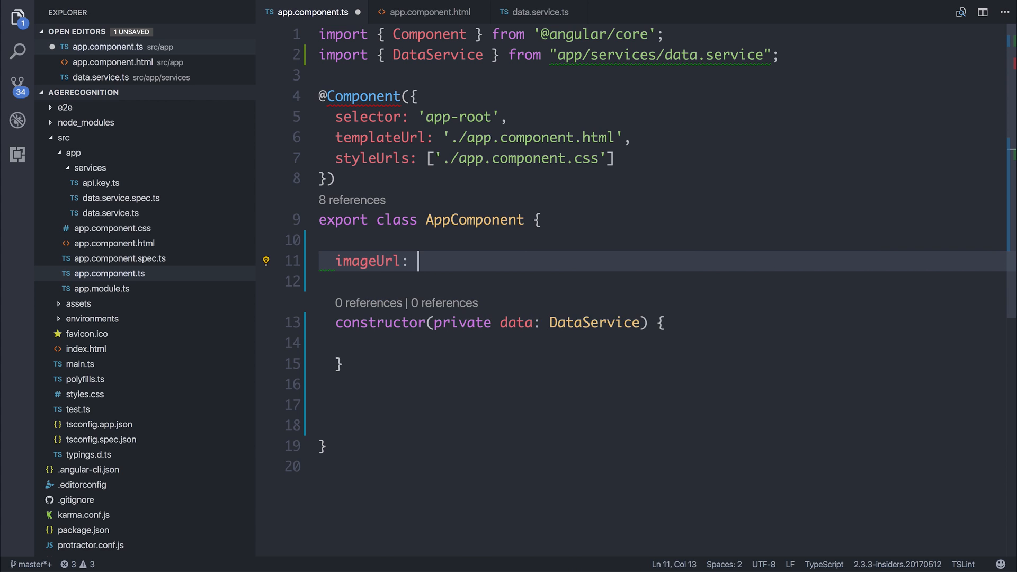
pyautogui.write('string')
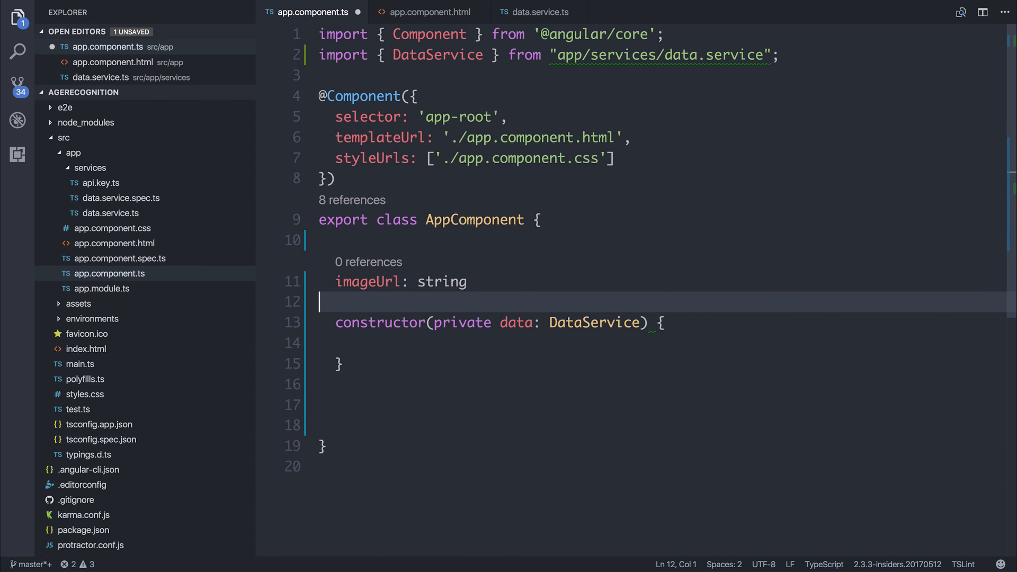
pyautogui.write('this.i')
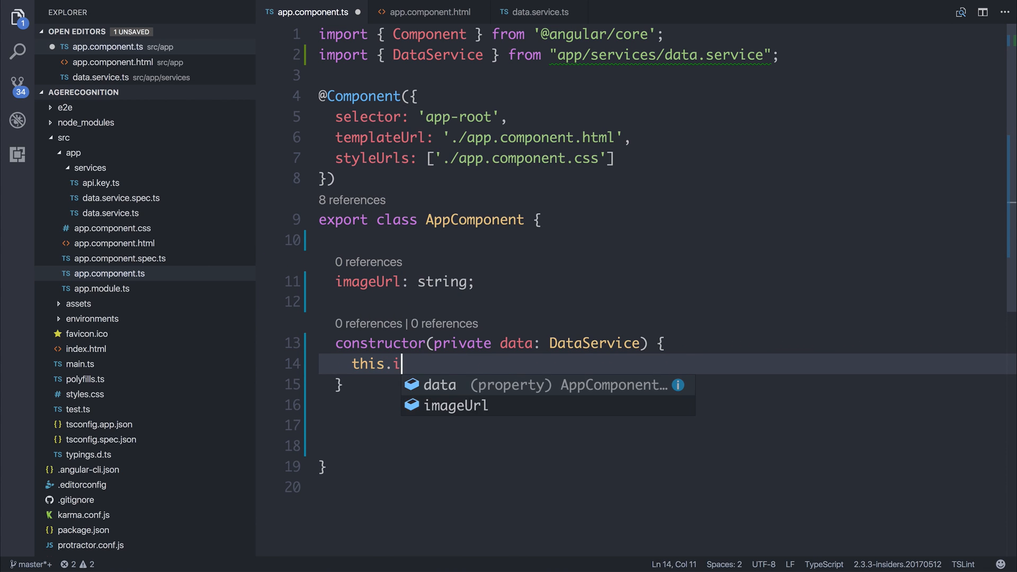
pyautogui.write("mageUrl = '';")
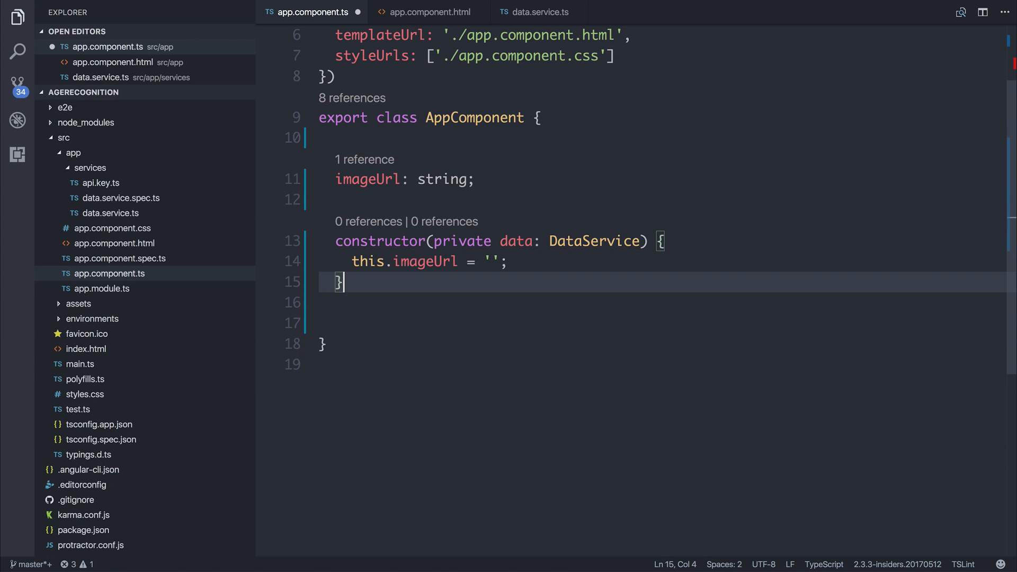
# Step: Make getPersonAge call the data service with this.imageUrl and subscribe to data
pyautogui.write('getPersonAge(thi')
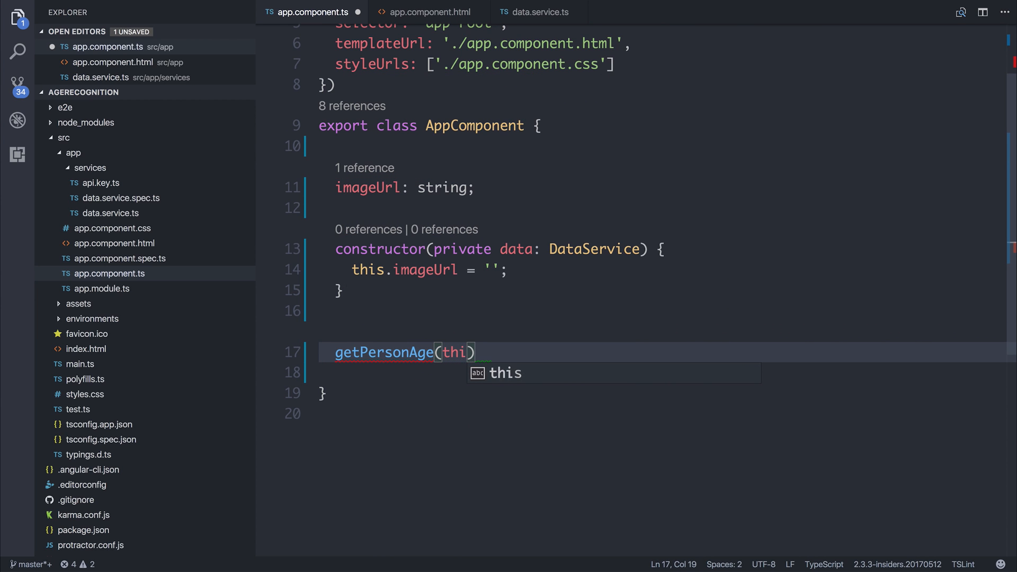
pyautogui.write('this.data.getPersonAge(')
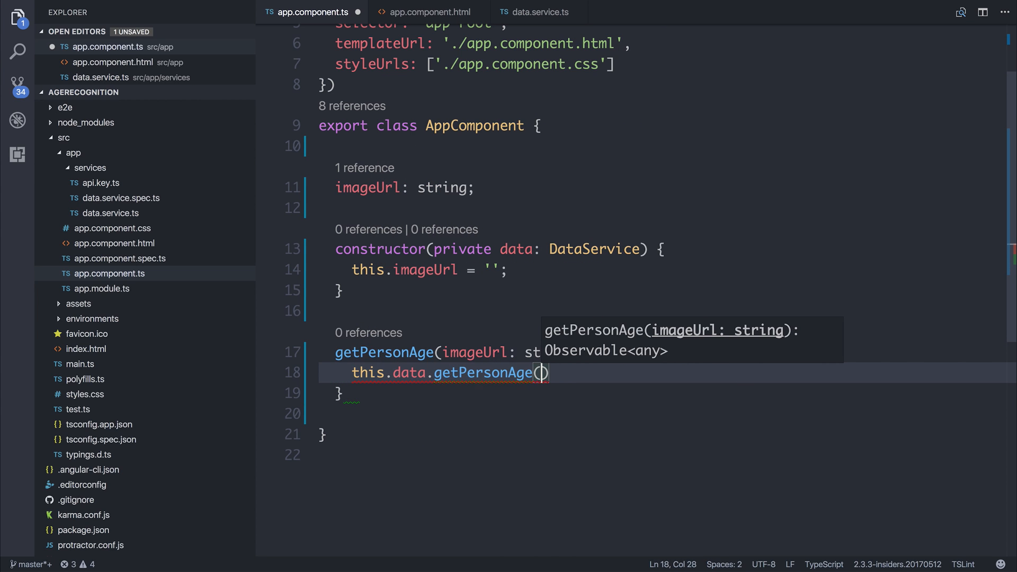
pyautogui.write('imageUrl')
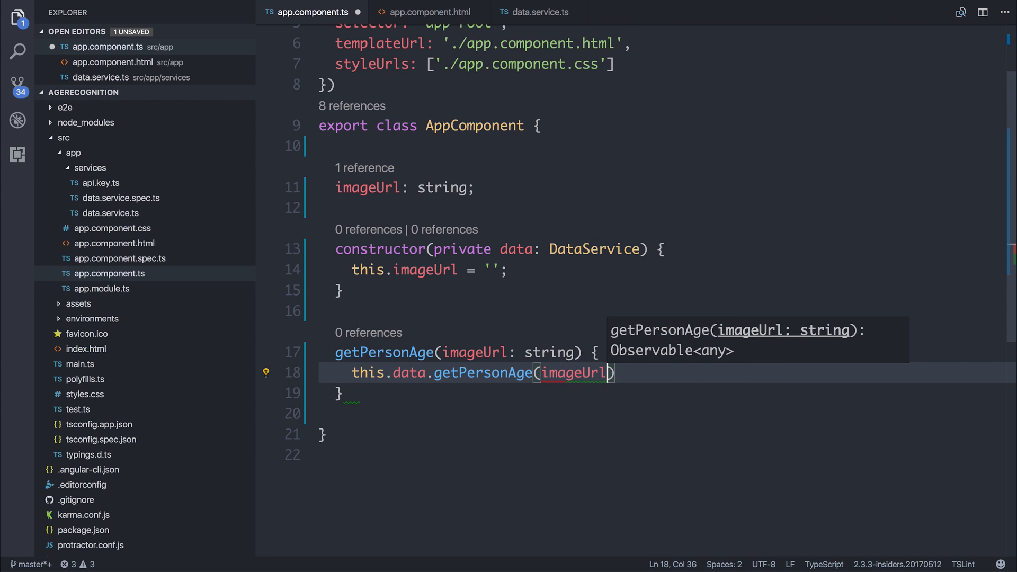
pyautogui.write('.subscribe(d')
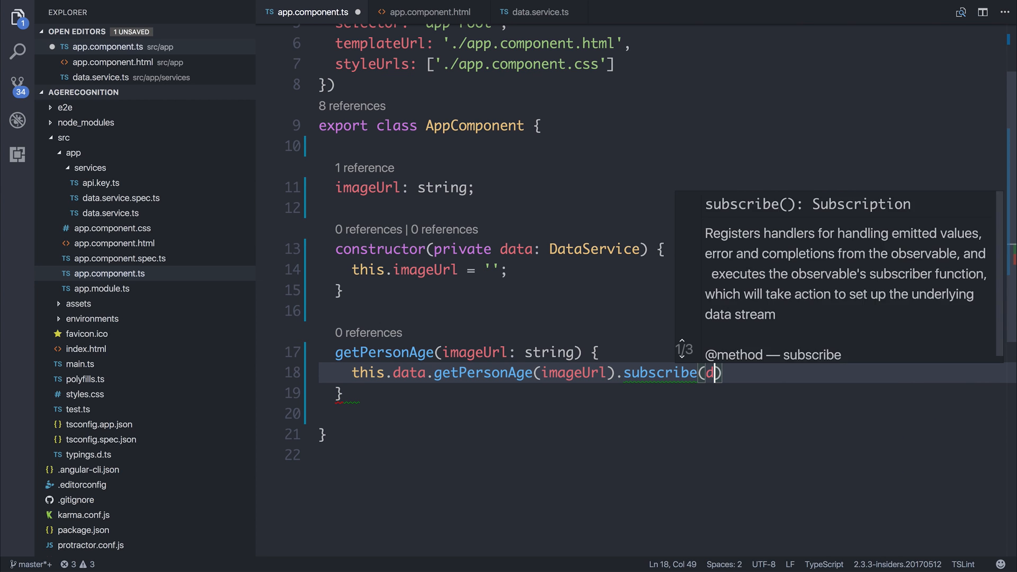
pyautogui.write('ata =>')
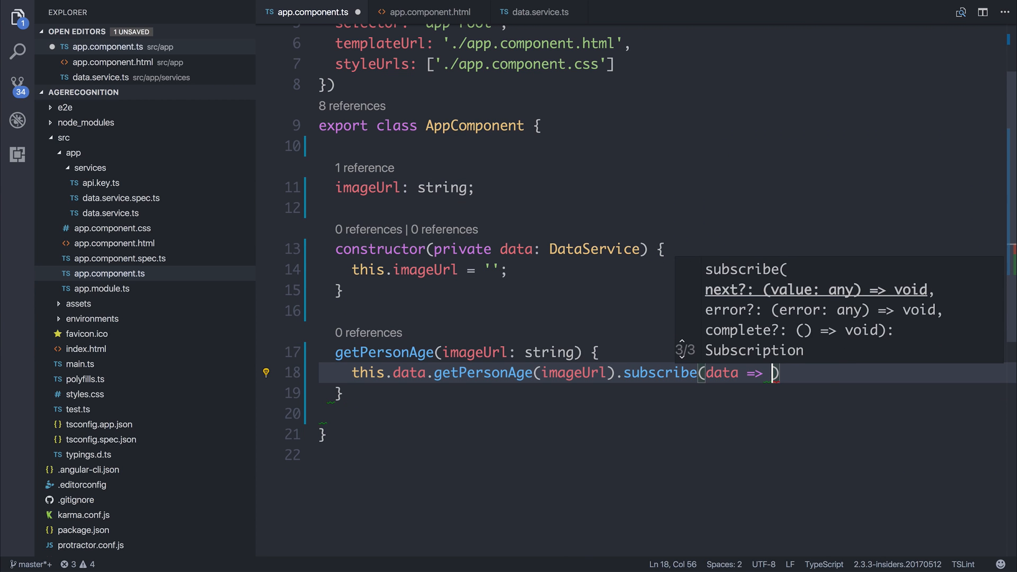
# Step: Add a personAge: string property and set this.personAge = data in the subscribe callback
pyautogui.write('personAge:')
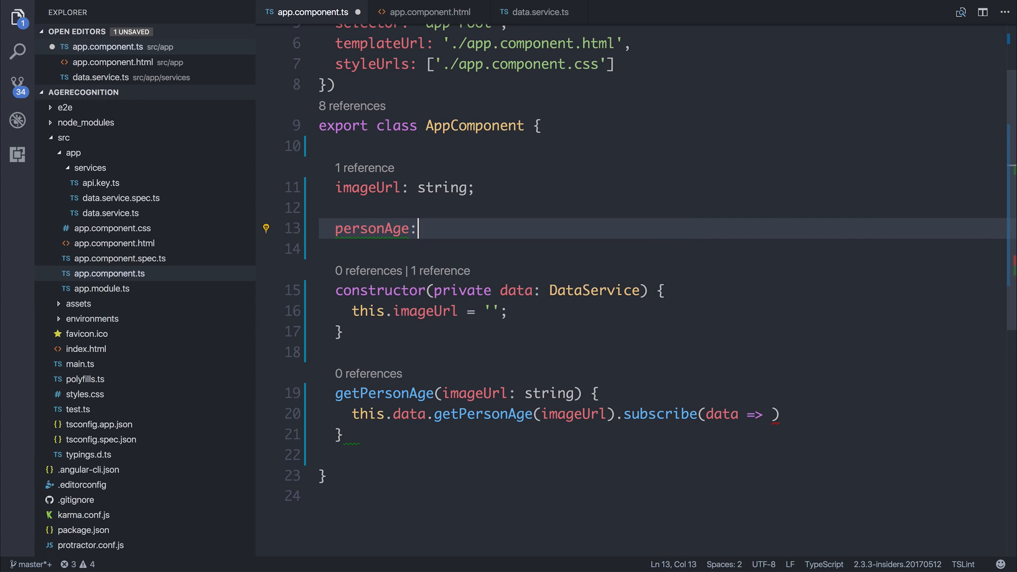
pyautogui.write('string;')
pyautogui.write('this.personAge')
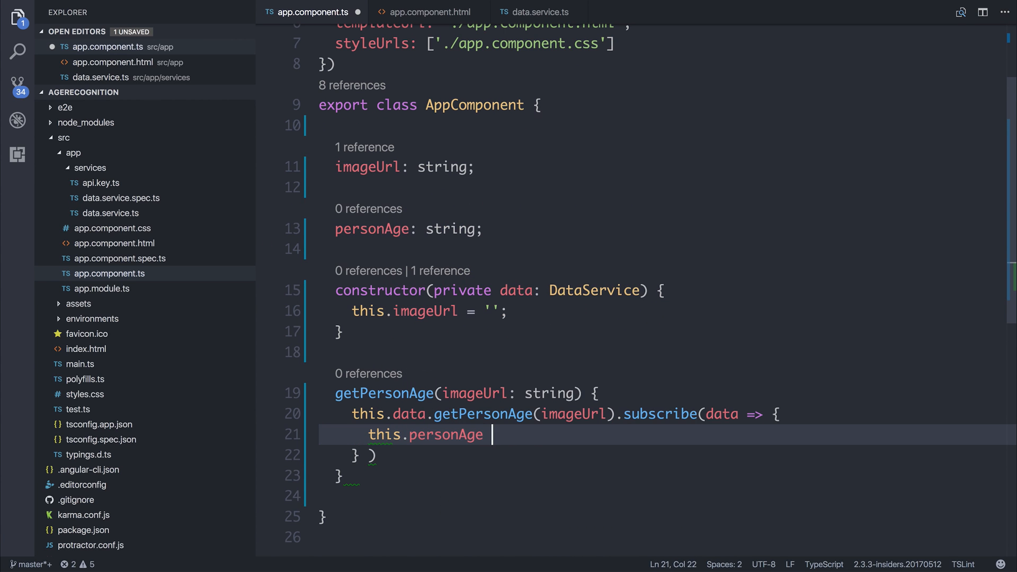
pyautogui.write('= data.')
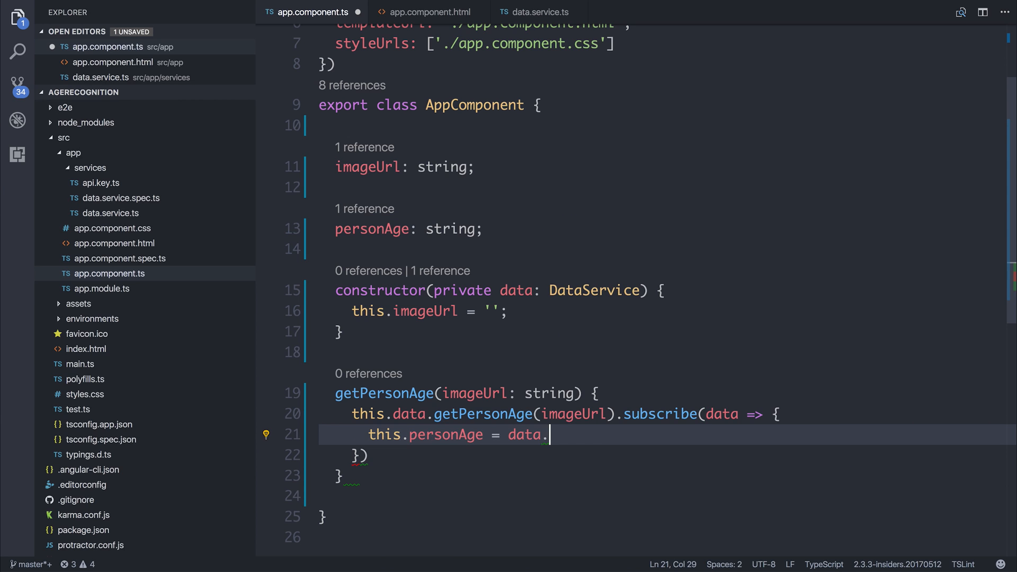
pyautogui.press('Backspace')
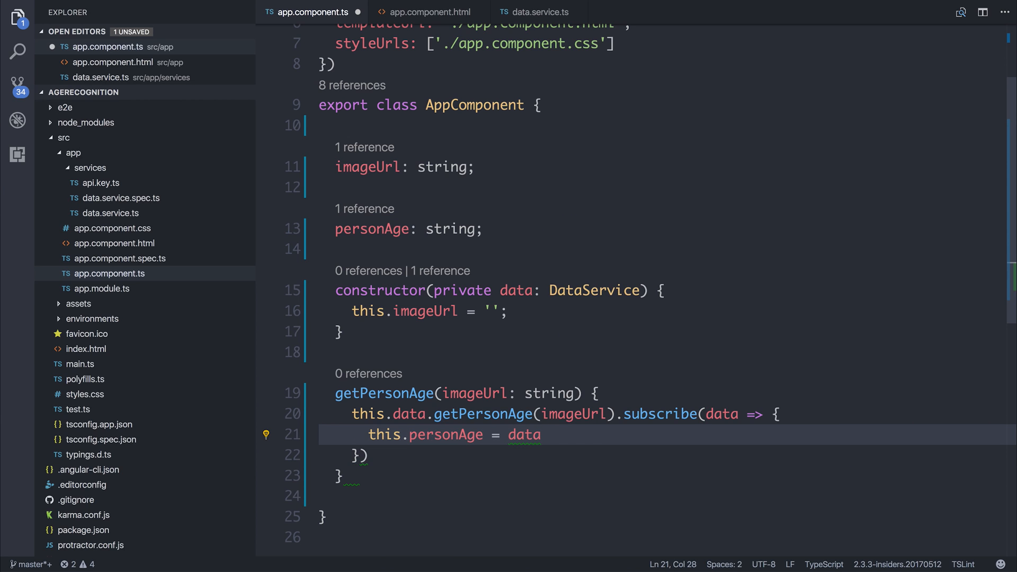
pyautogui.write(';')
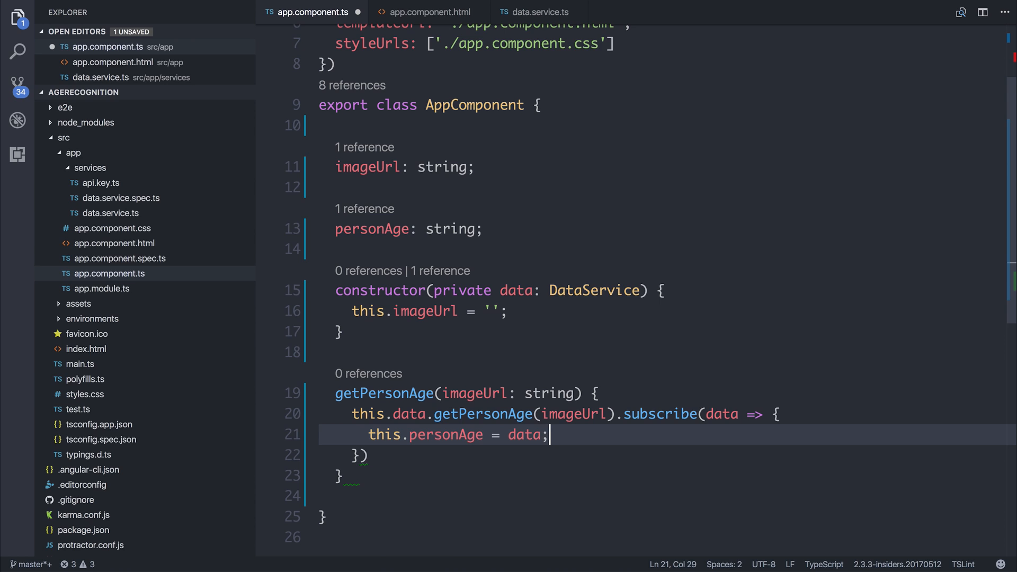
# Step: Render {{personAge | json}} on line 5 of app.component.html
pyautogui.click(430, 11)
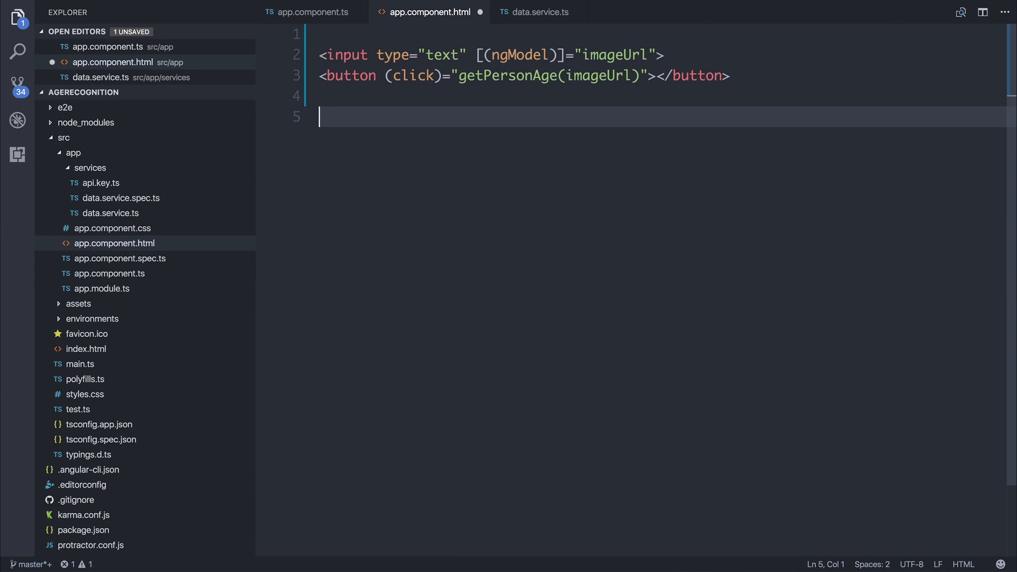
pyautogui.write('{{personAge }}')
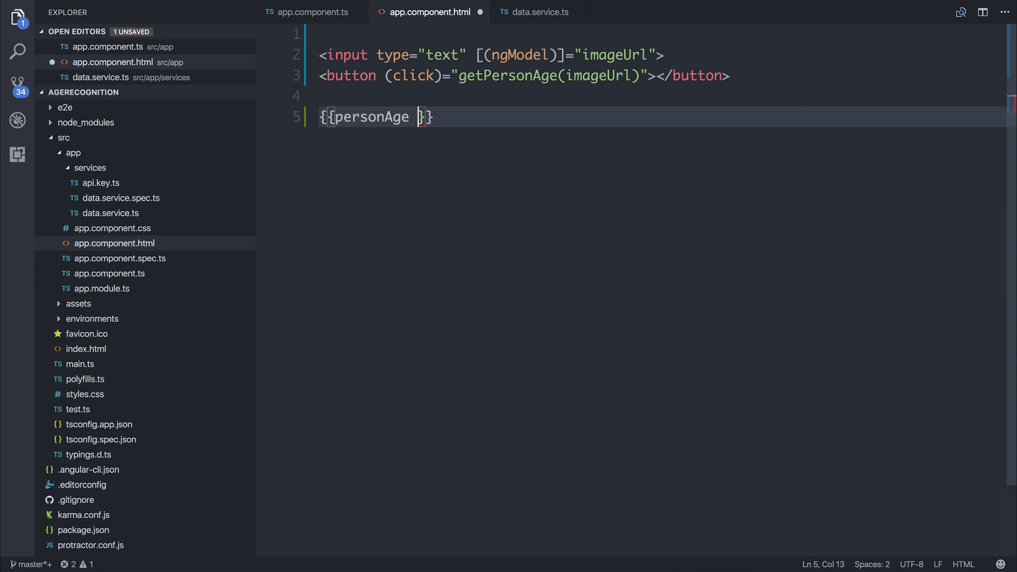
pyautogui.write('| json')
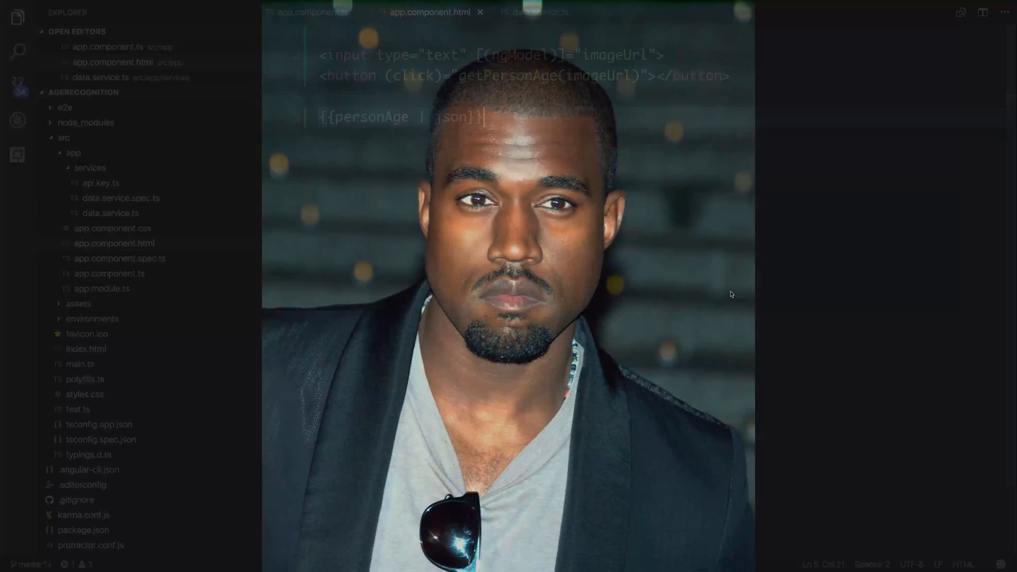
pyautogui.click(540, 11)
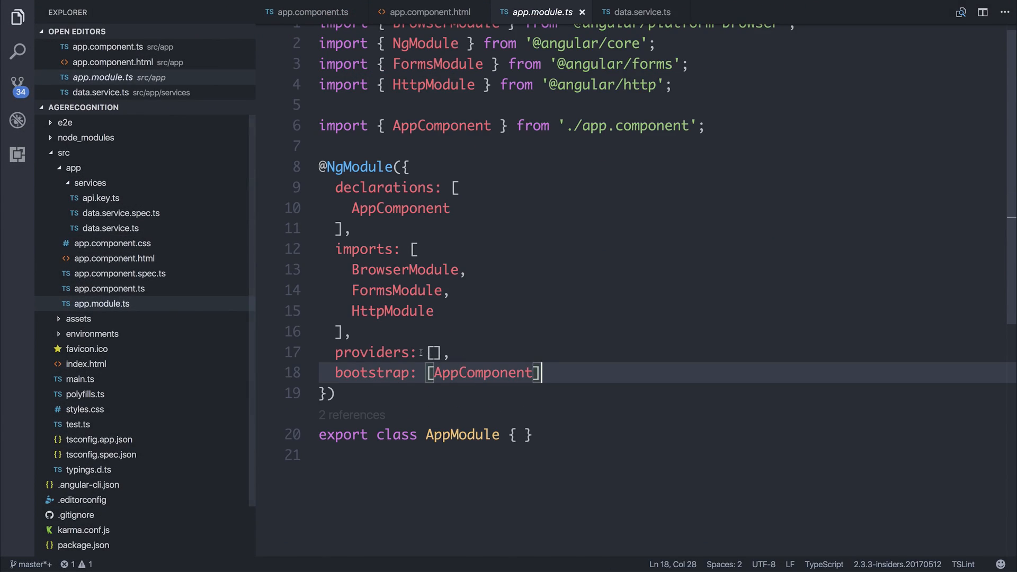
# Step: Add DataService to app.module.ts providers with auto-import, and start the 'Get Per' button label
pyautogui.write('DataSer')
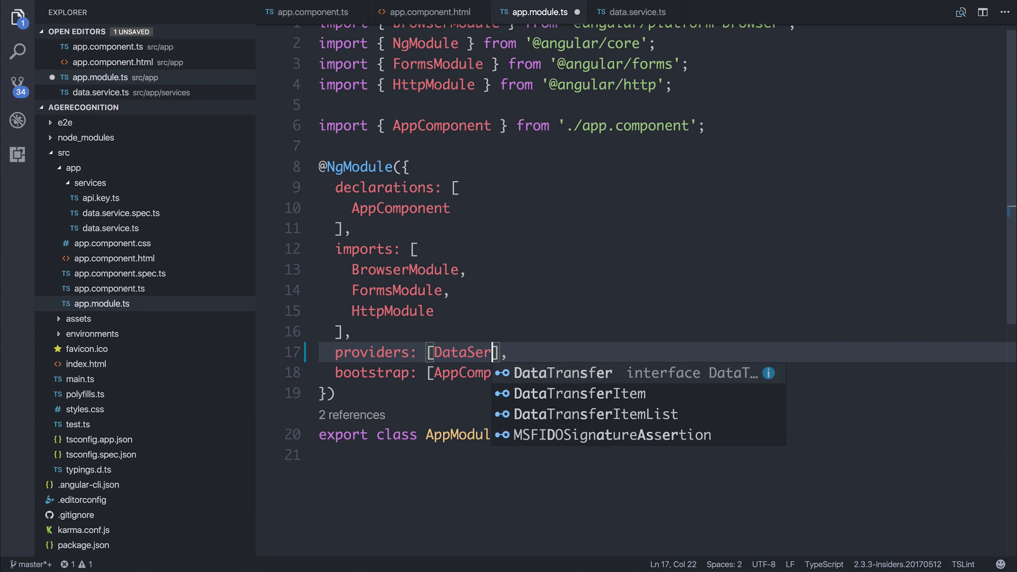
pyautogui.press('Tab')
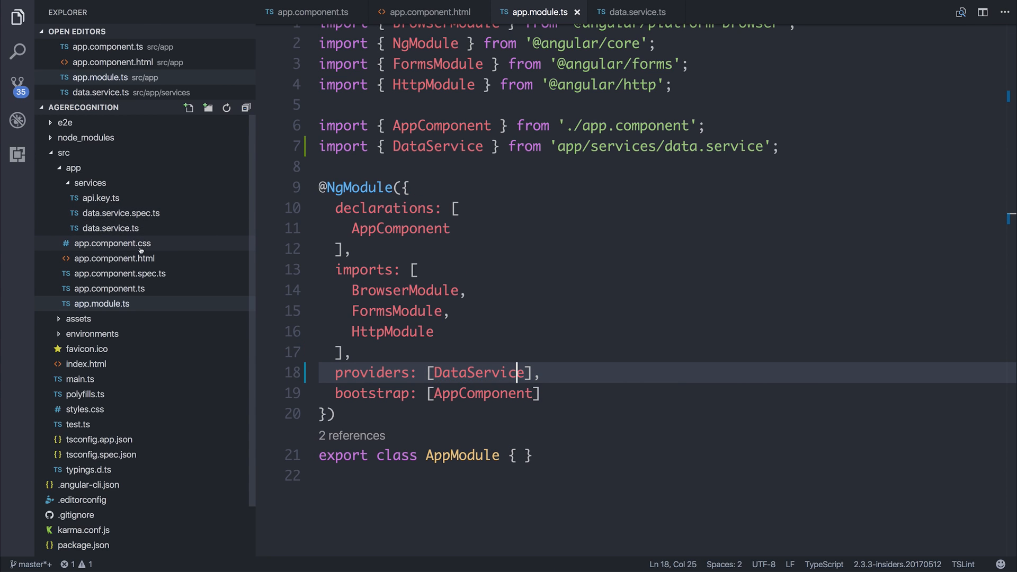
pyautogui.click(428, 12)
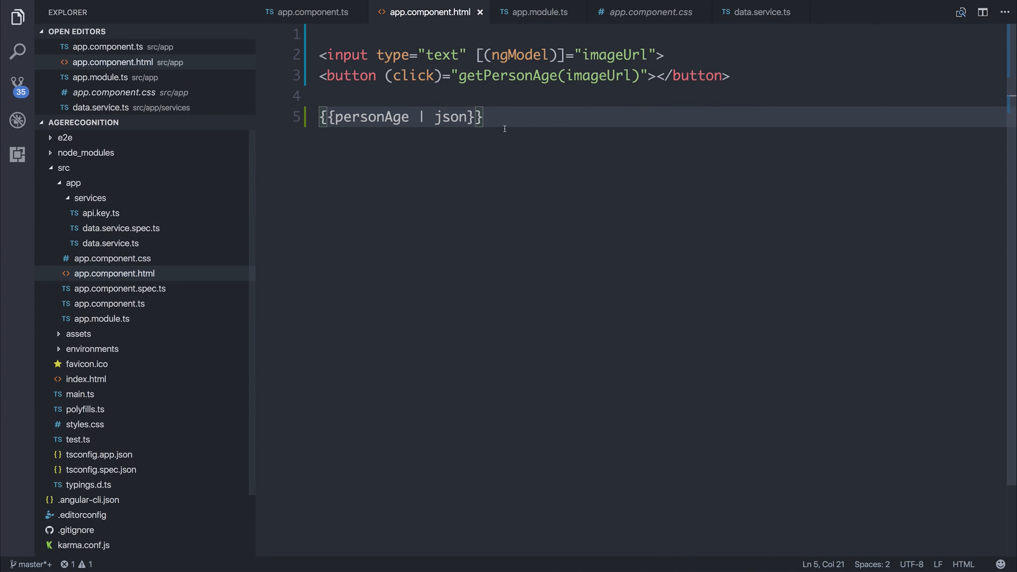
pyautogui.write('Get Per')
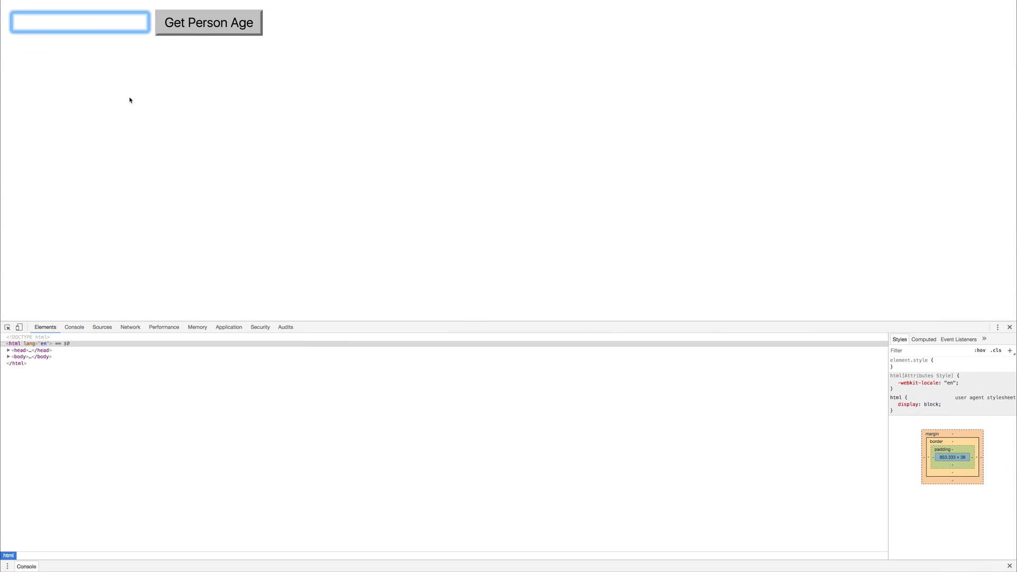
# Step: Analyse the Tribeca_Film_Festival.jpg URL and expand the logged face's attributes and rectangle
pyautogui.write('ribeca_Film_Festival.jpg')
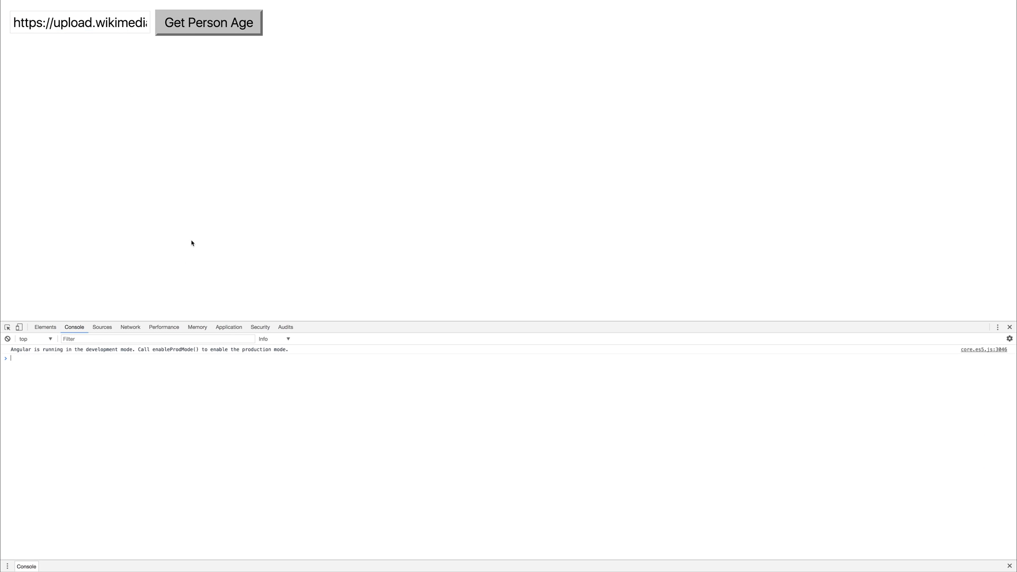
pyautogui.click(208, 22)
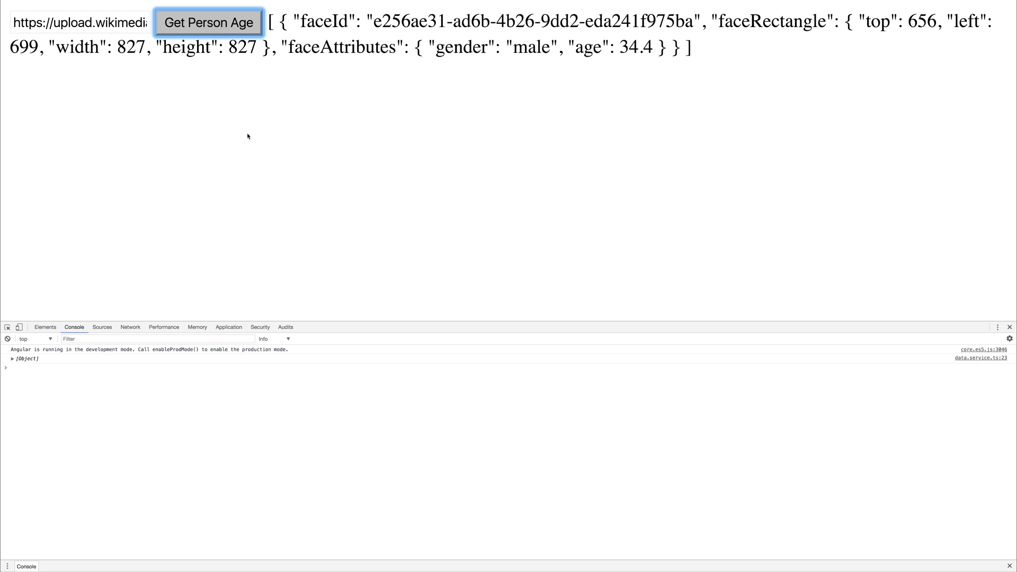
pyautogui.moveTo(359, 298)
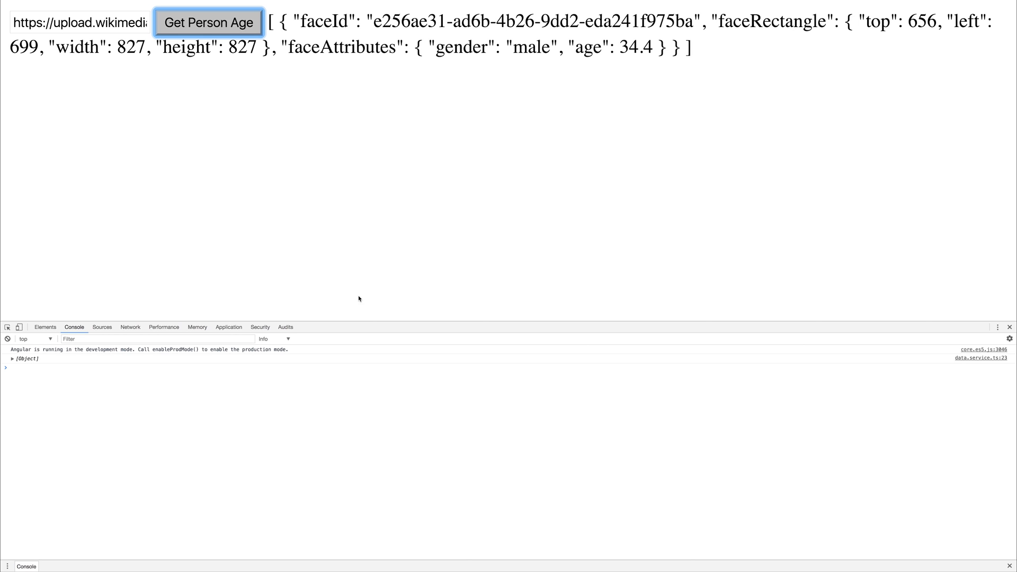
pyautogui.click(14, 358)
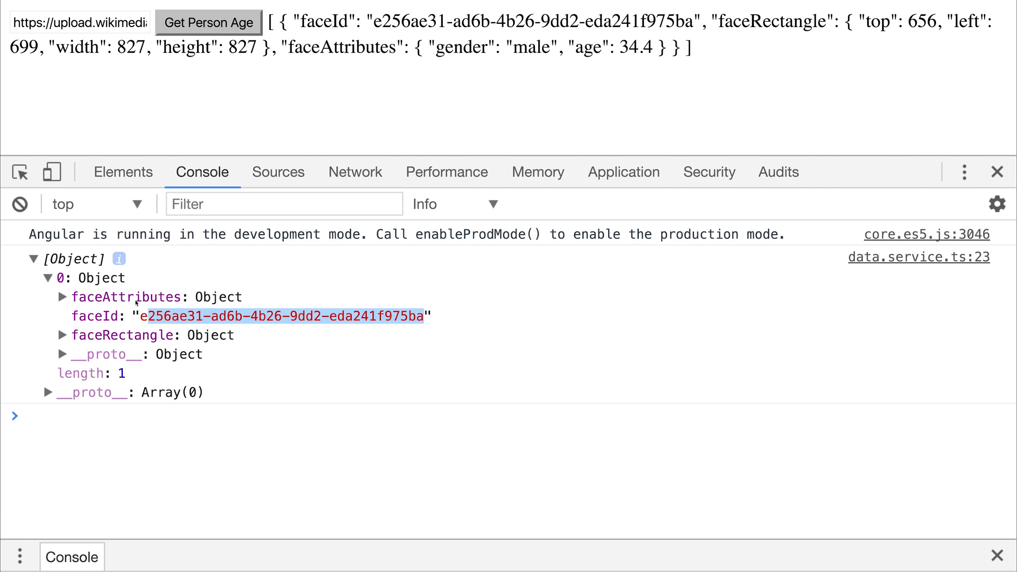
pyautogui.click(63, 297)
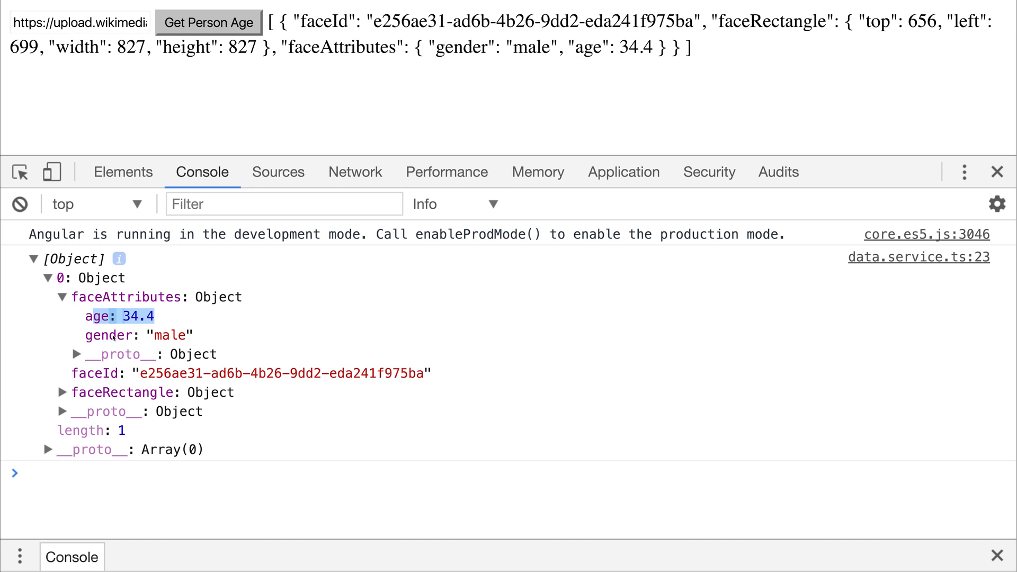
pyautogui.click(63, 392)
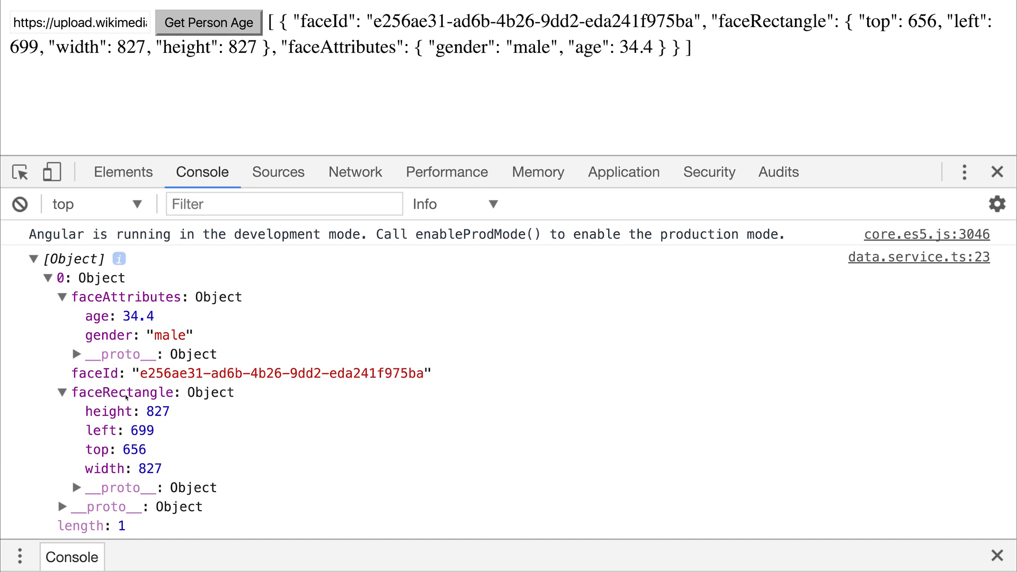
pyautogui.moveTo(124, 392)
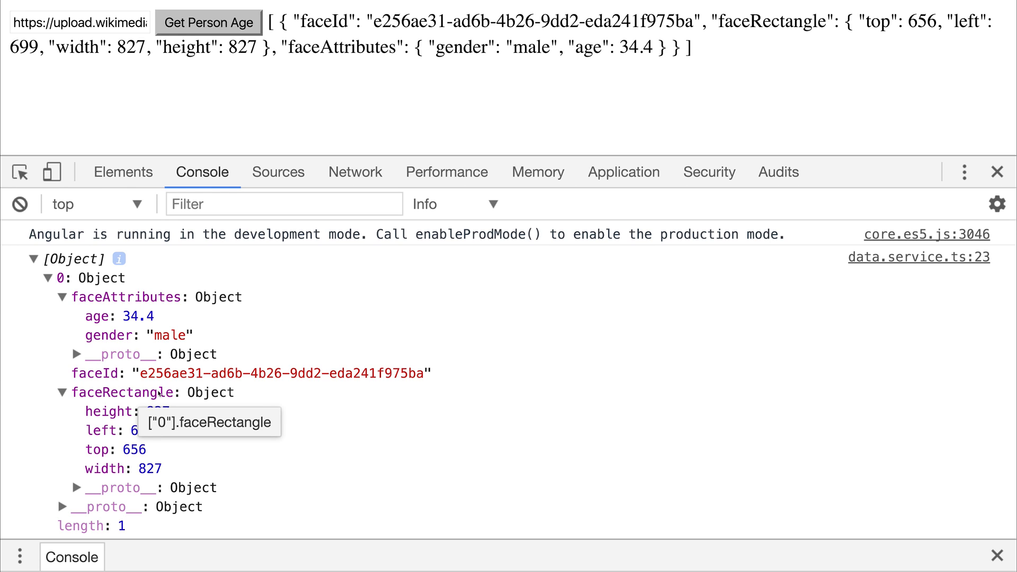
pyautogui.click(63, 393)
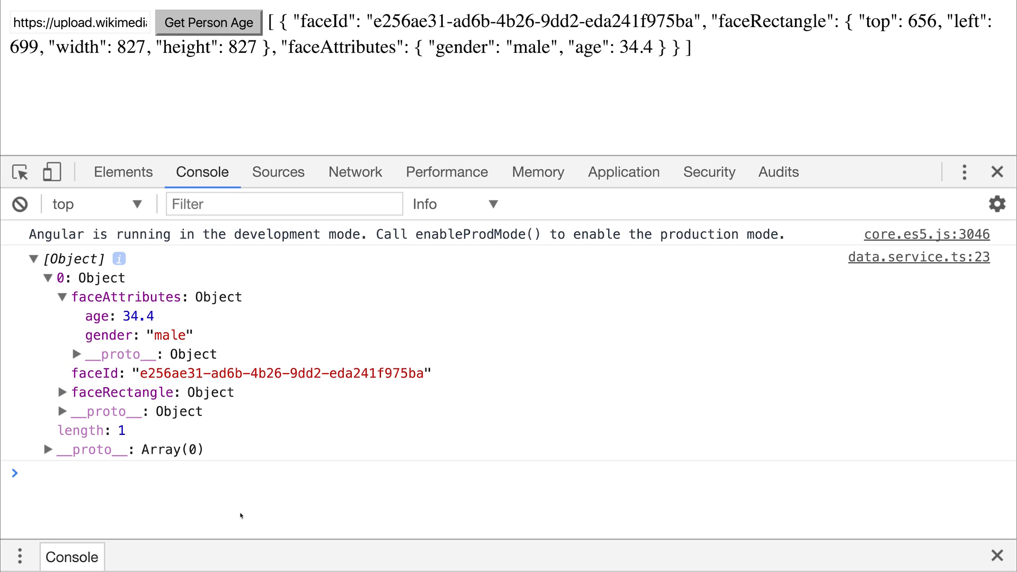
pyautogui.click(27, 472)
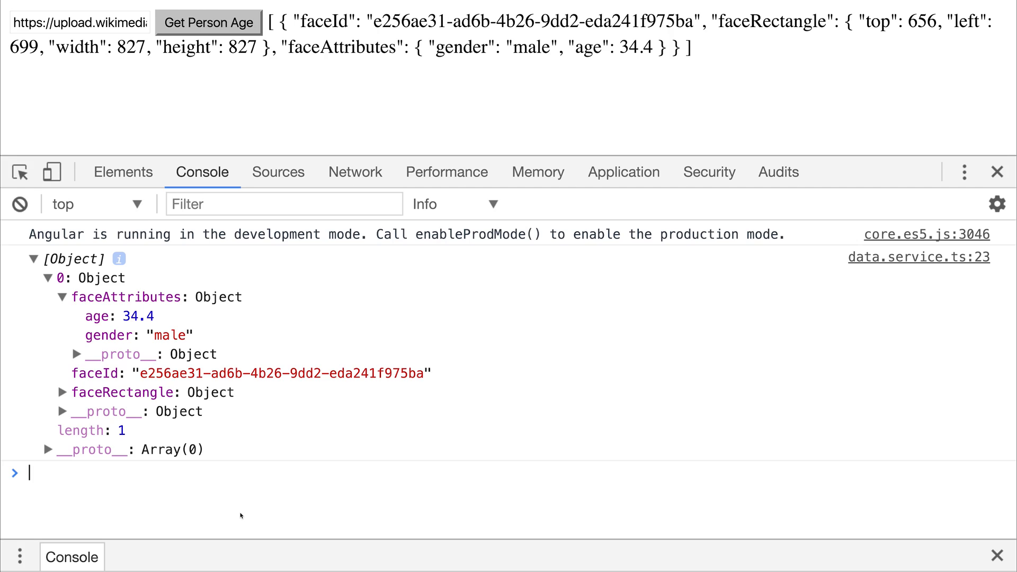
# Step: Submit a Pexels photo URL and expand the six faces to the first face, male, age 41.4
pyautogui.click(208, 22)
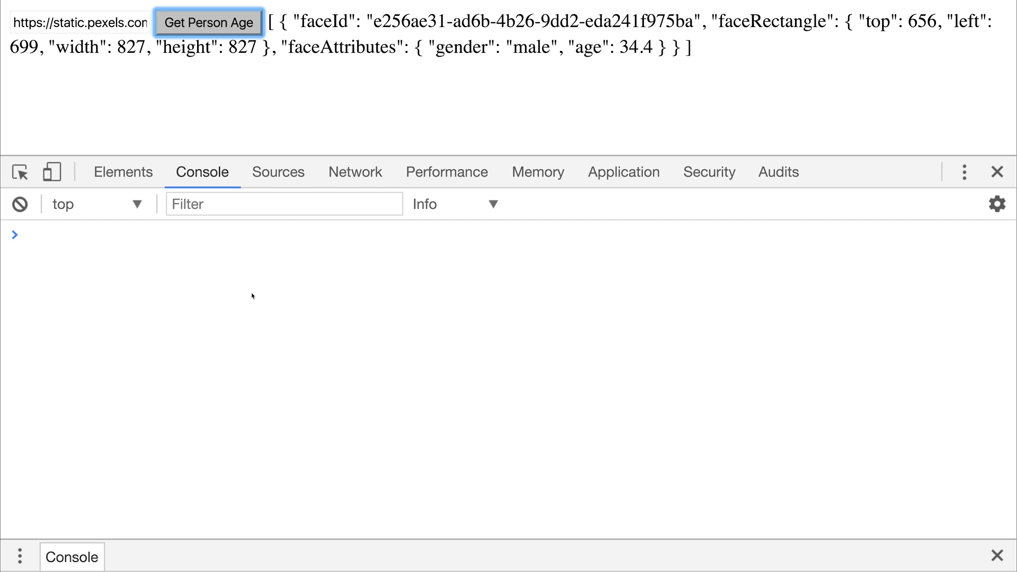
pyautogui.click(208, 22)
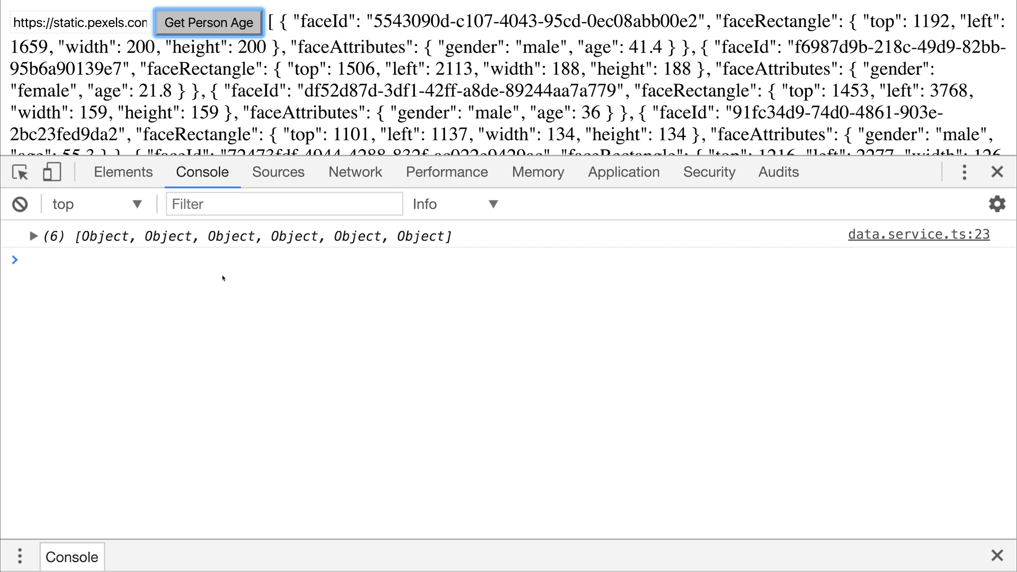
pyautogui.click(34, 235)
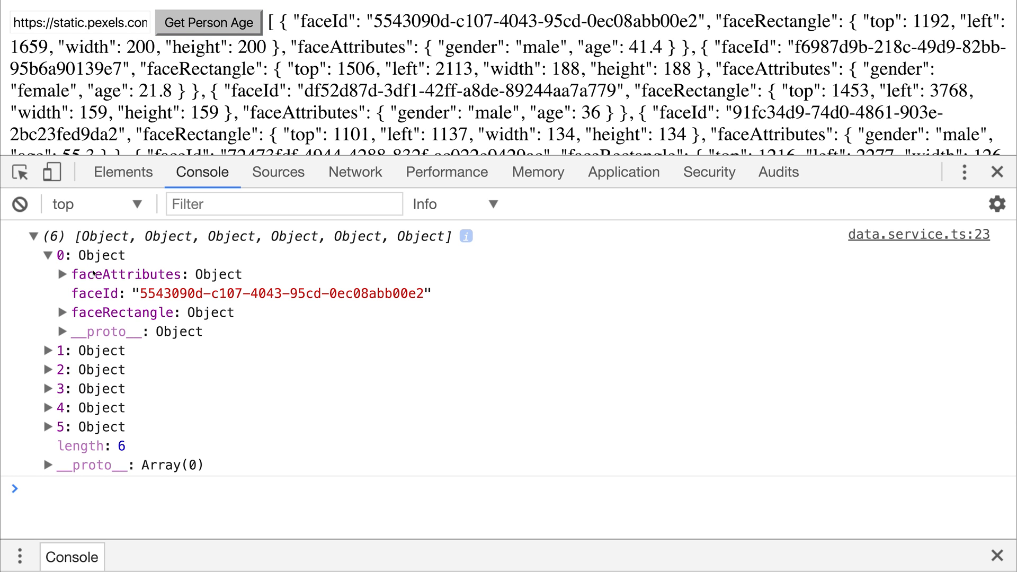
pyautogui.click(63, 274)
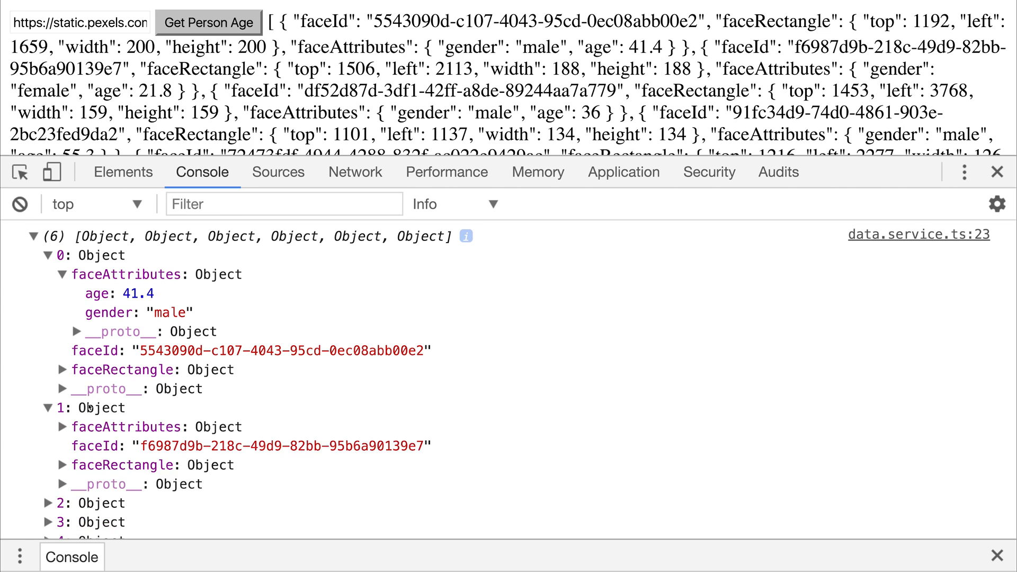